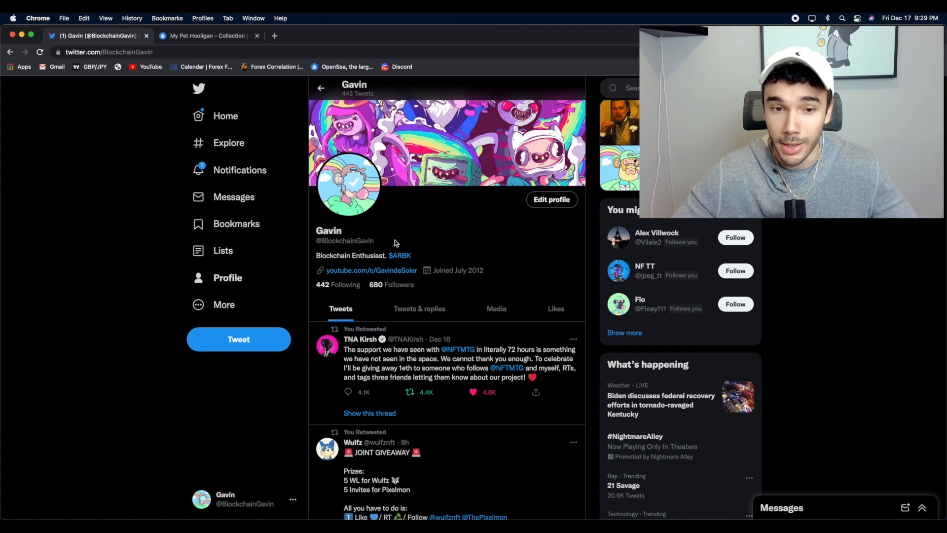
- Browse the My Pet Hooligan collection page, scrolling through its listed Hooligans
double_click(345, 241)
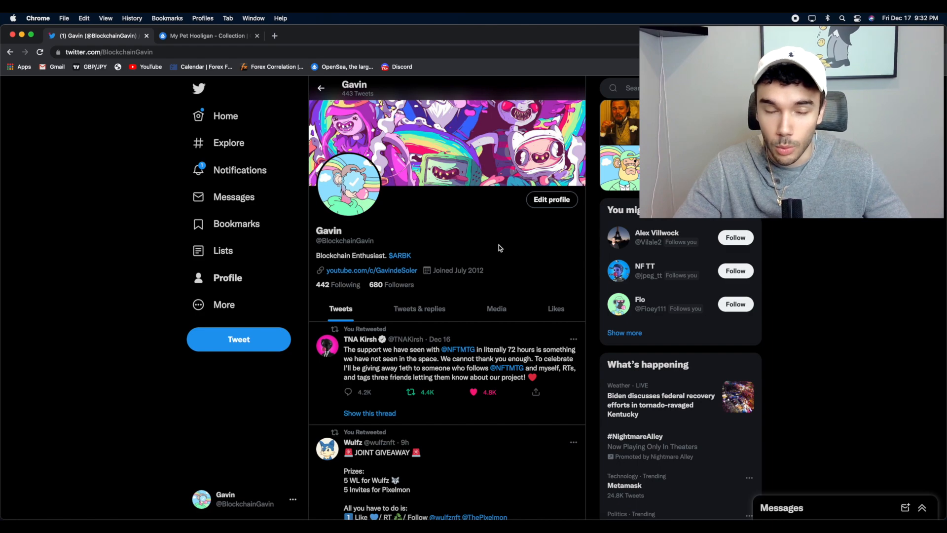
click(205, 35)
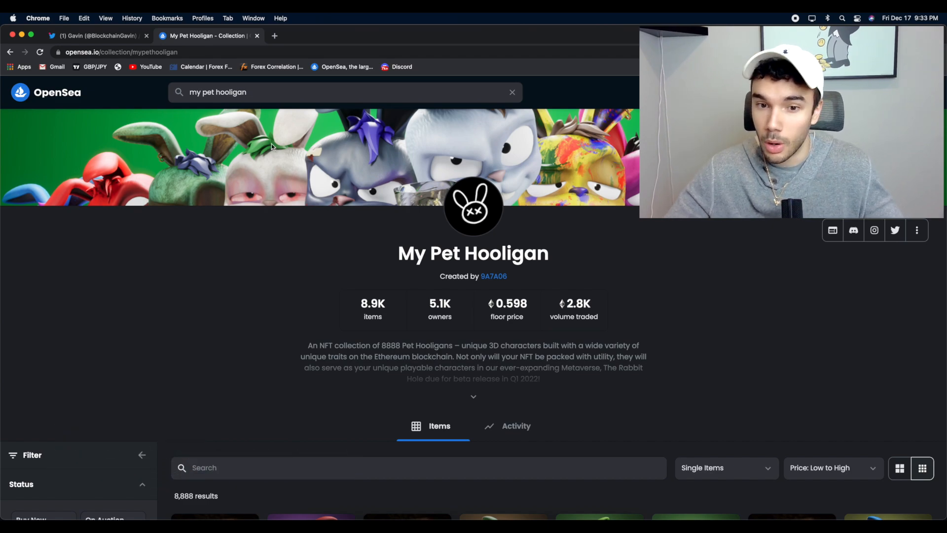
scroll(down, 3)
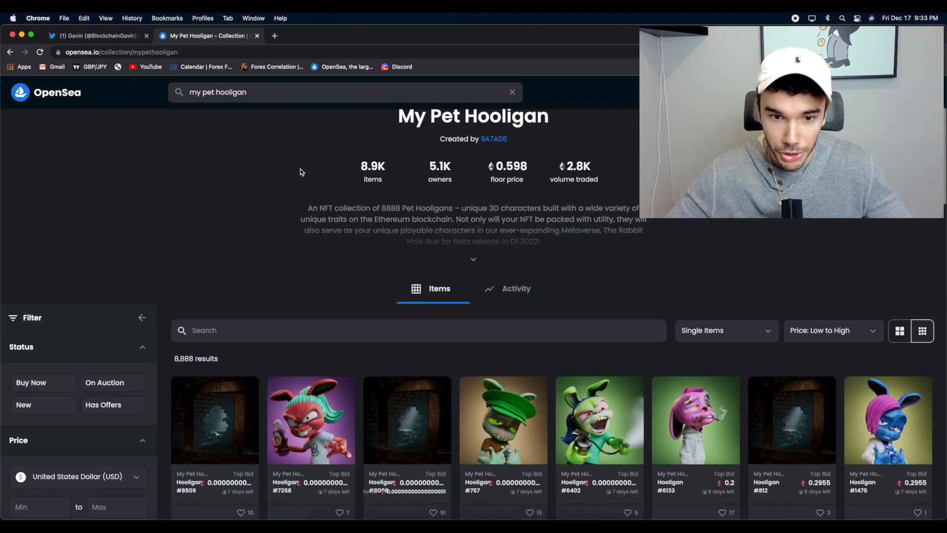
scroll(down, 3)
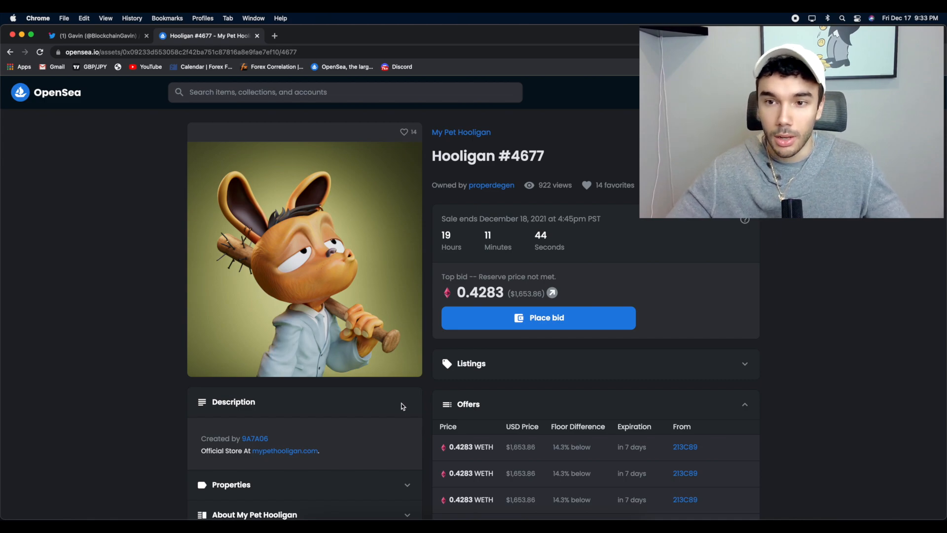
mouse_move(712, 249)
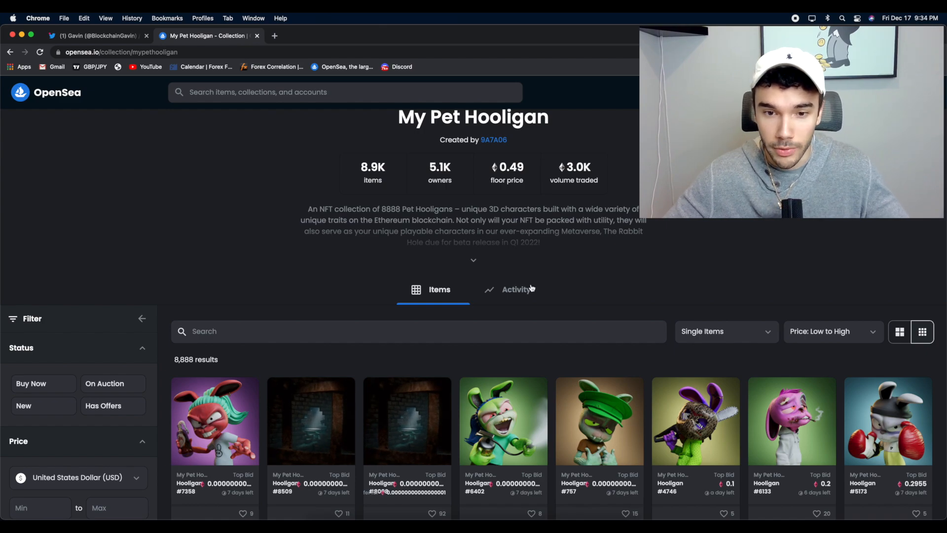
- Filter the collection's Activity to Sales and follow the newest sale's Etherscan transaction link
click(517, 291)
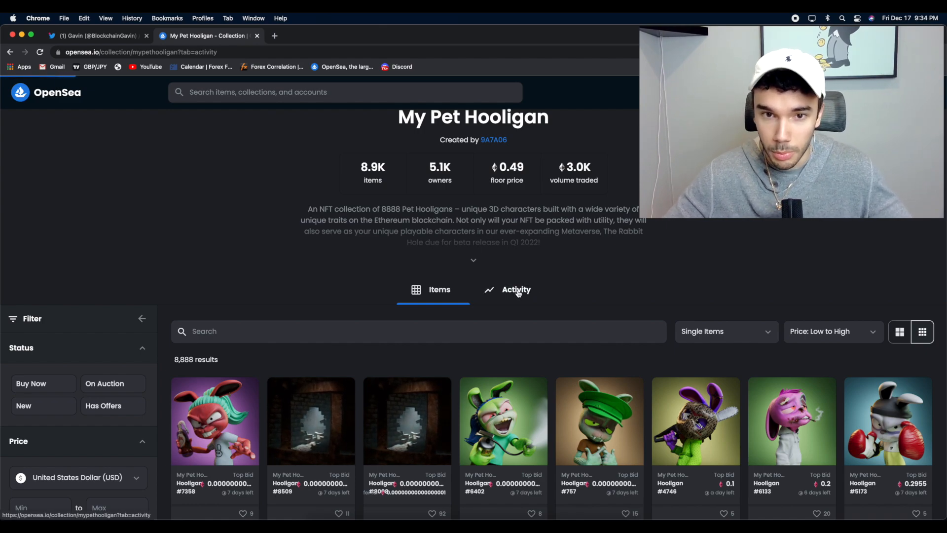
click(516, 291)
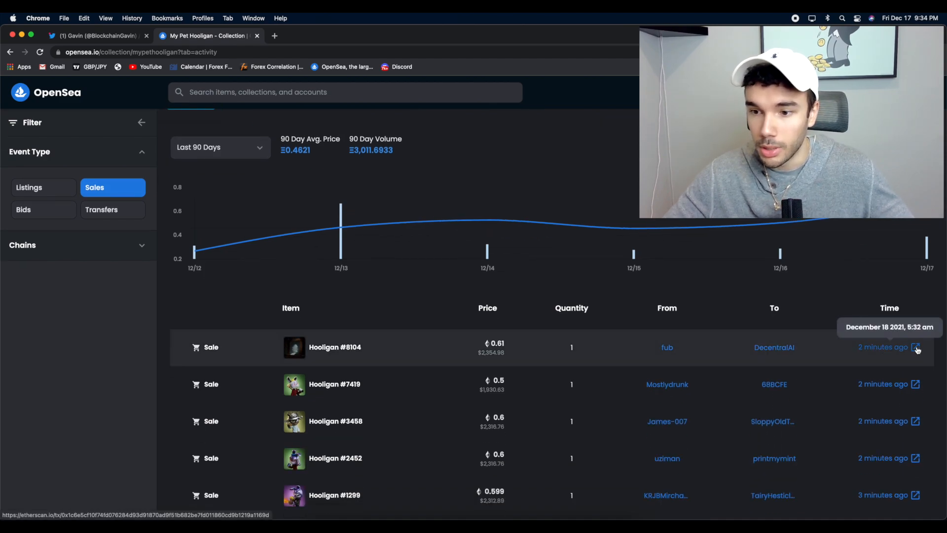
click(916, 348)
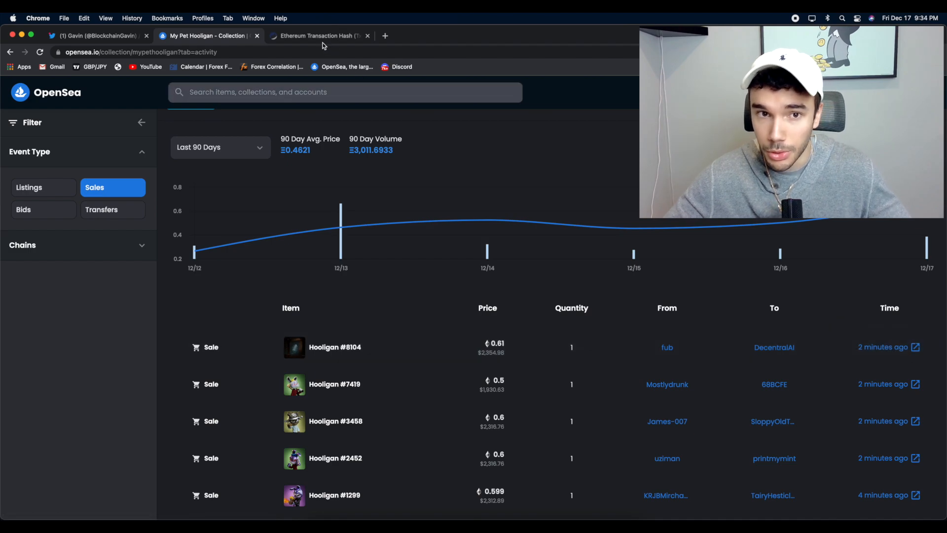
- Review the Hooligan #8104 sale transaction on Etherscan and go to the My Pet Hooligan token page
click(315, 35)
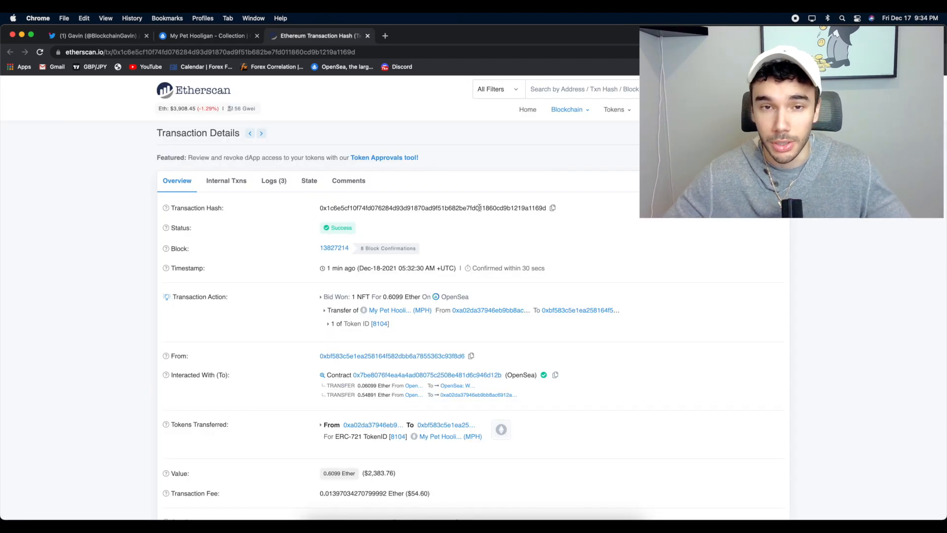
scroll(down, 3)
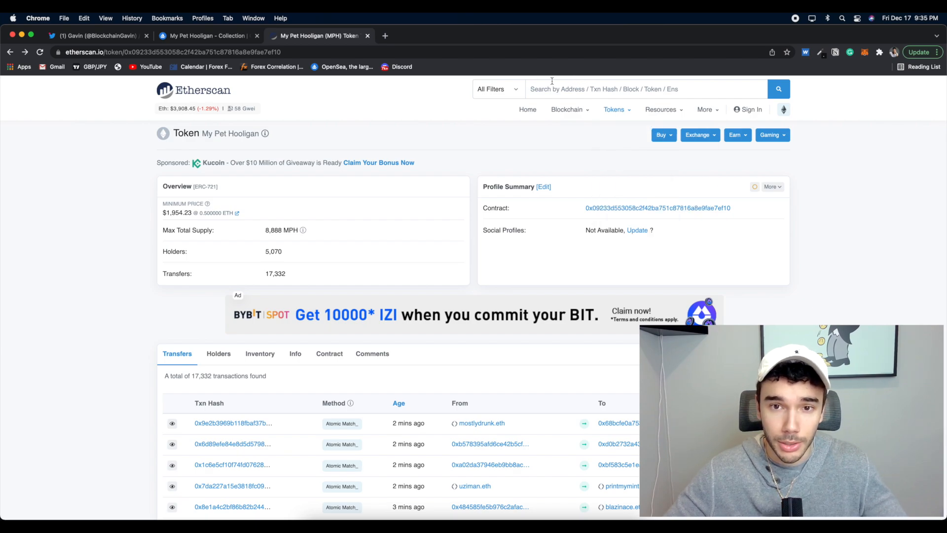
click(643, 89)
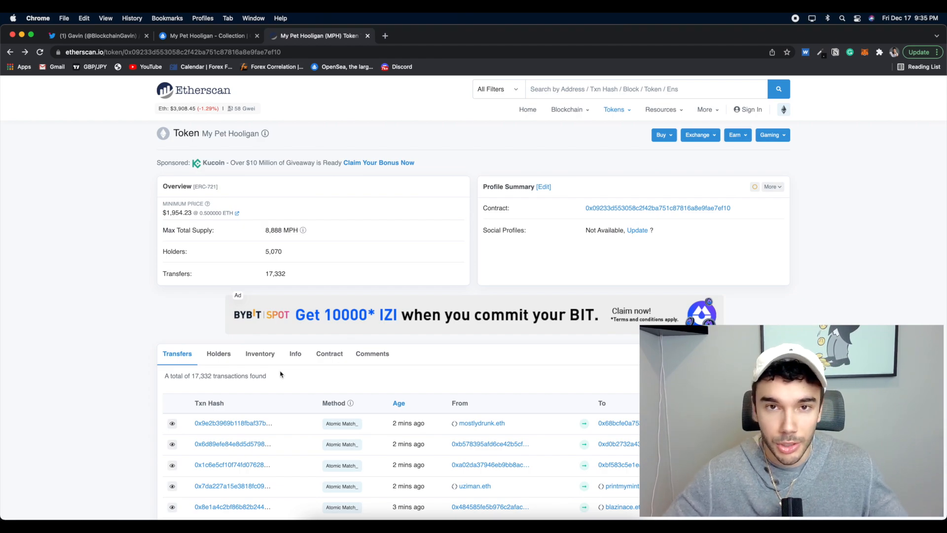
mouse_move(333, 372)
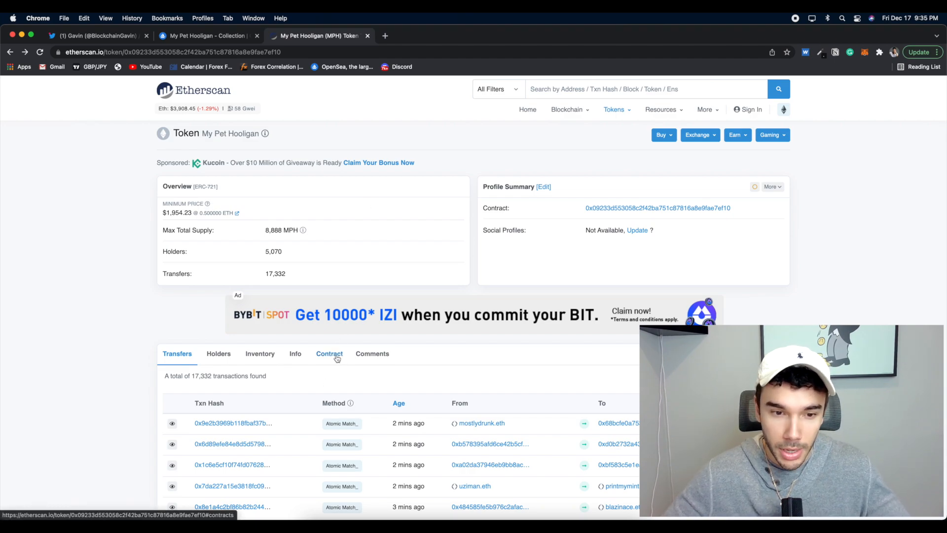
- Connect MetaMask to the contract's Write Contract section, accepting the beta warning
click(330, 353)
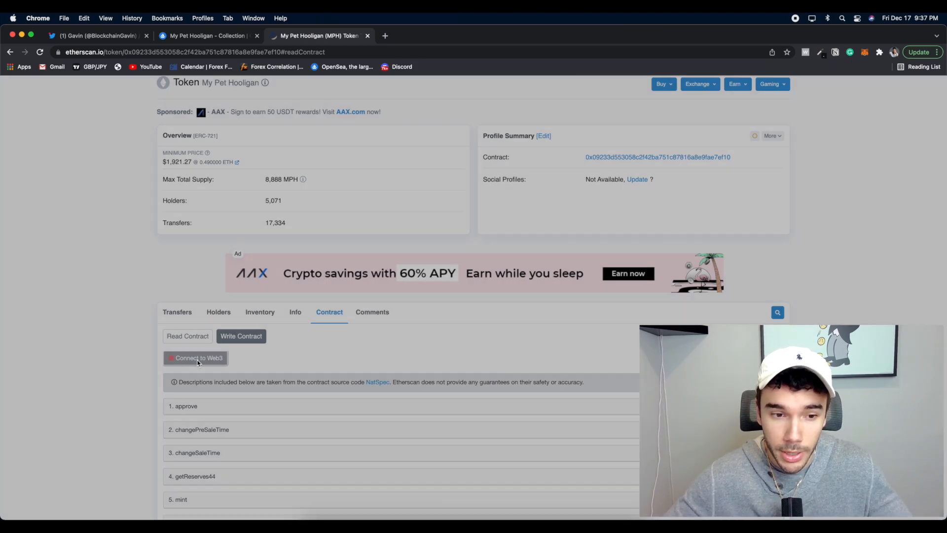
click(195, 359)
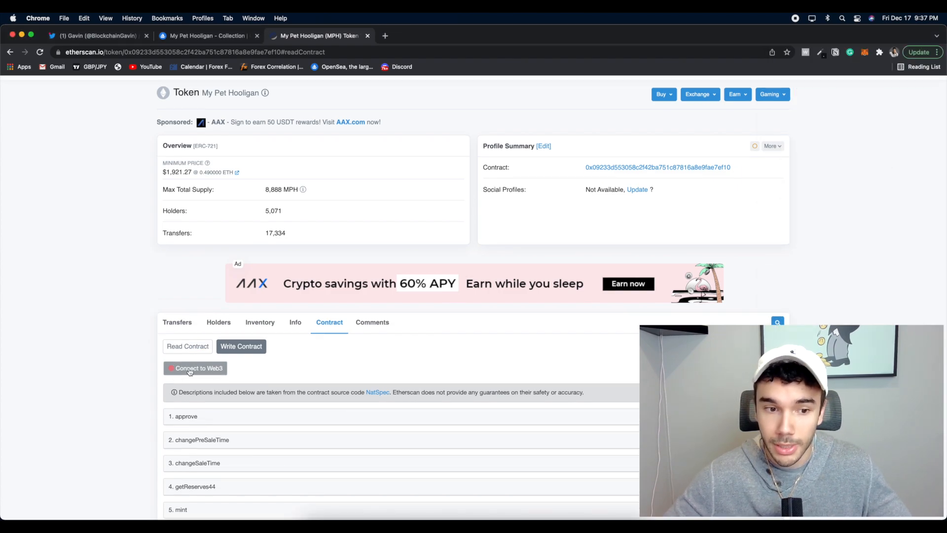
click(195, 368)
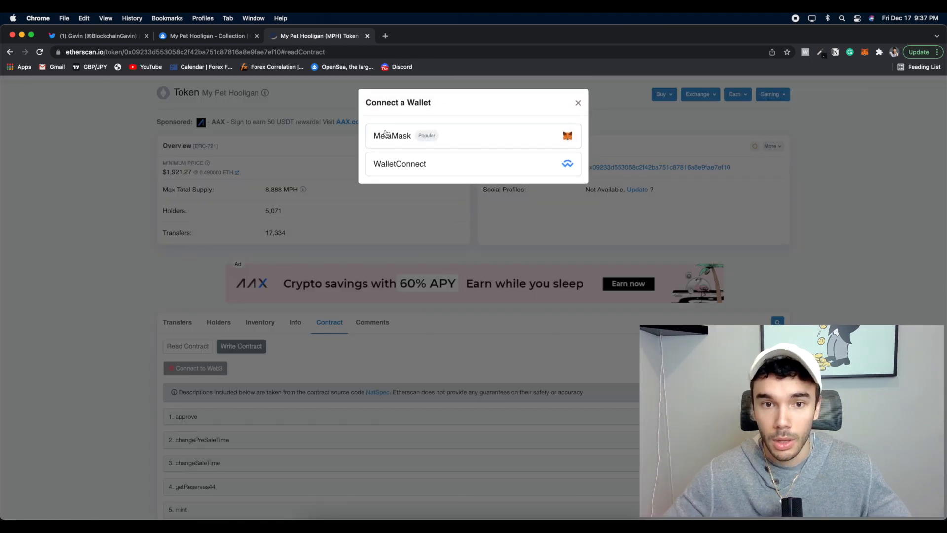
click(392, 135)
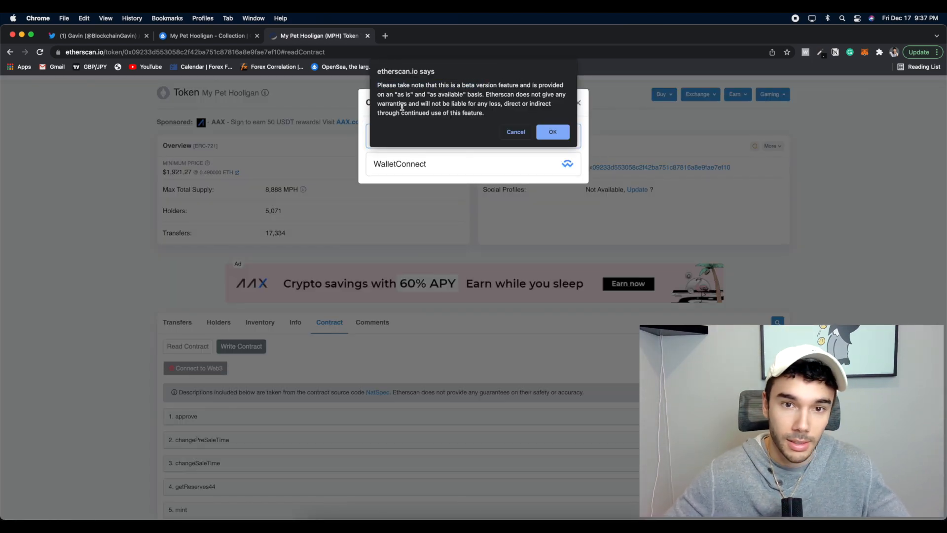
mouse_move(495, 144)
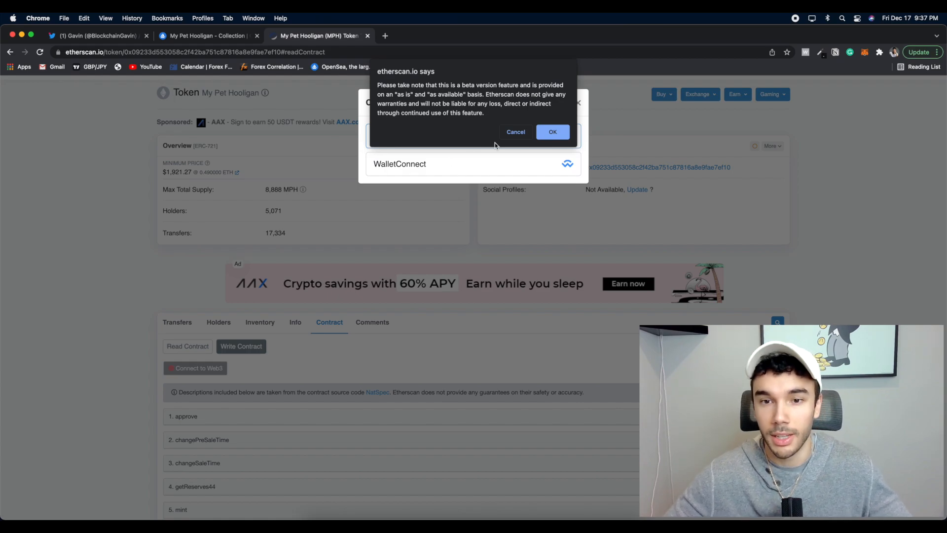
click(552, 132)
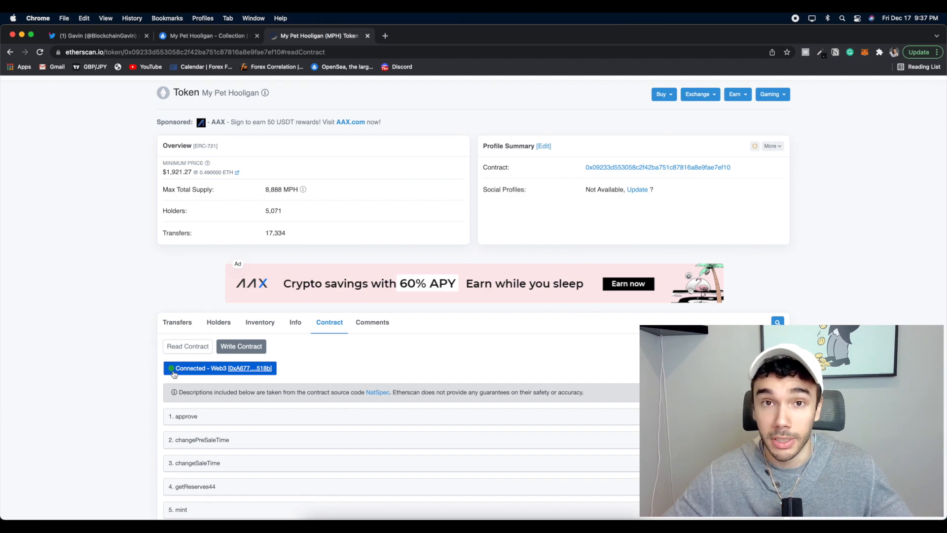
mouse_move(176, 373)
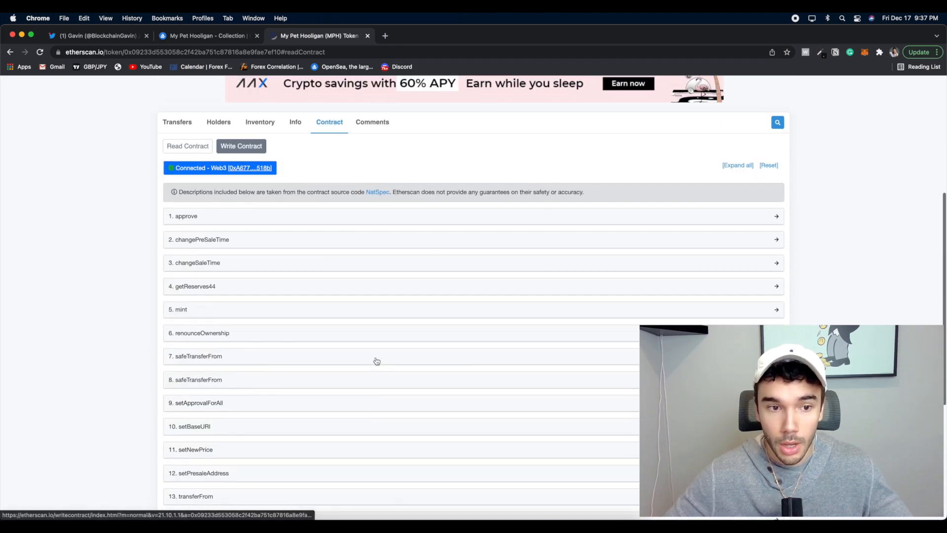
mouse_move(196, 311)
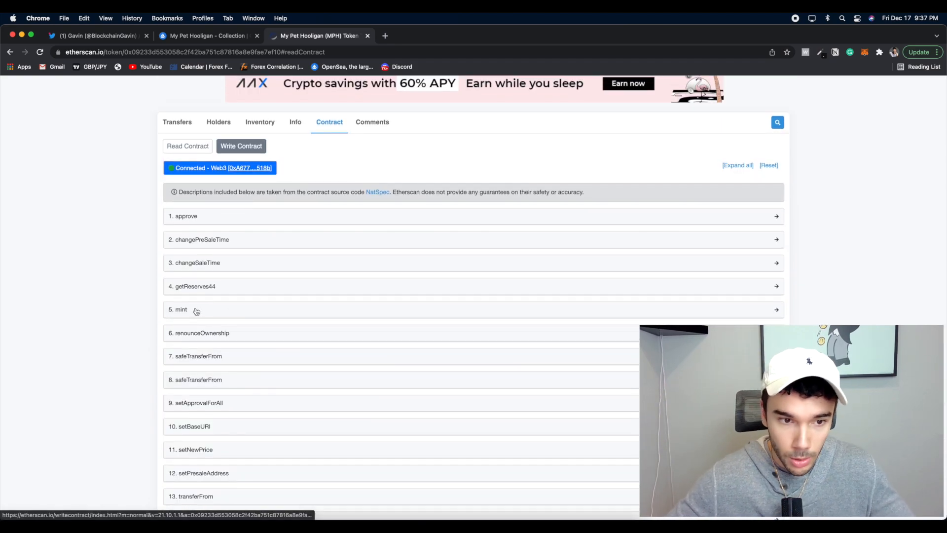
mouse_move(226, 315)
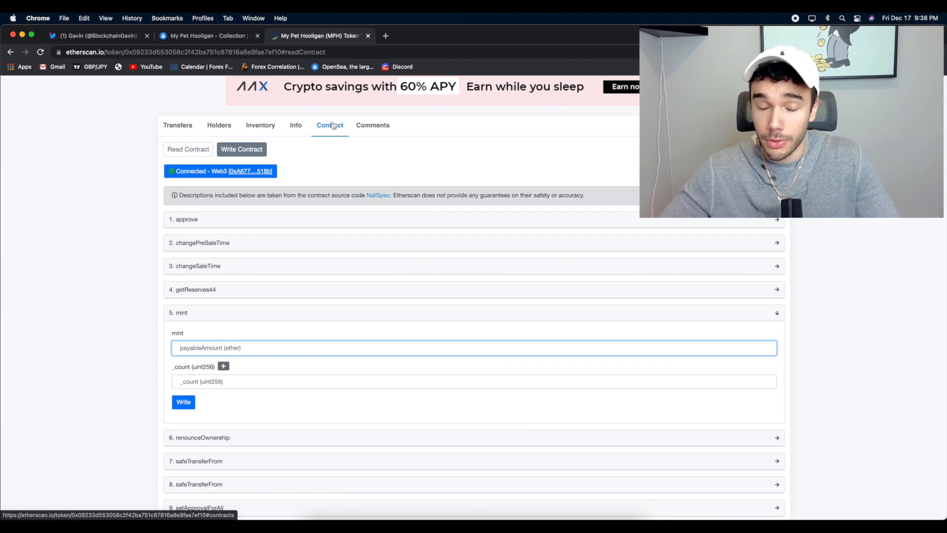
- Try mint values of .08 and .24 ether with counts 3 and 2, then re-enter .08
text(.08)
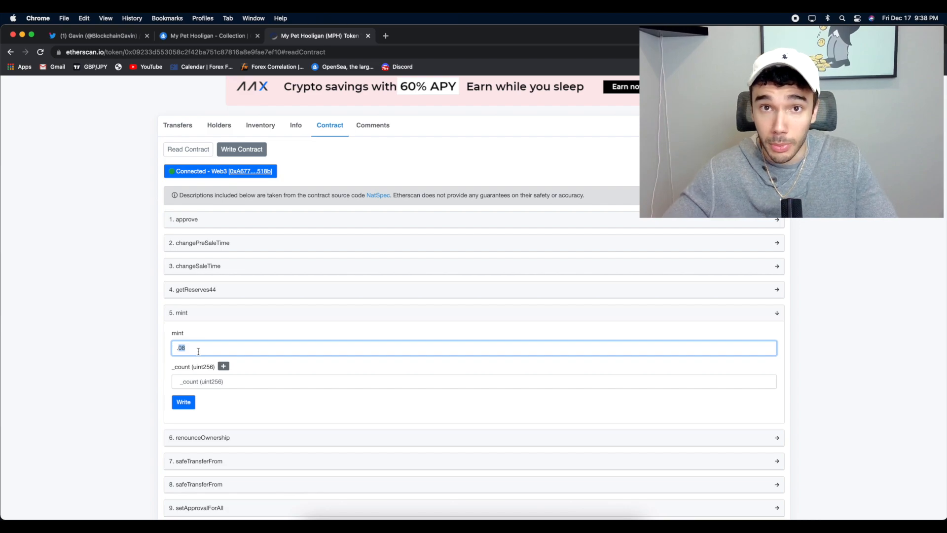
text(.24)
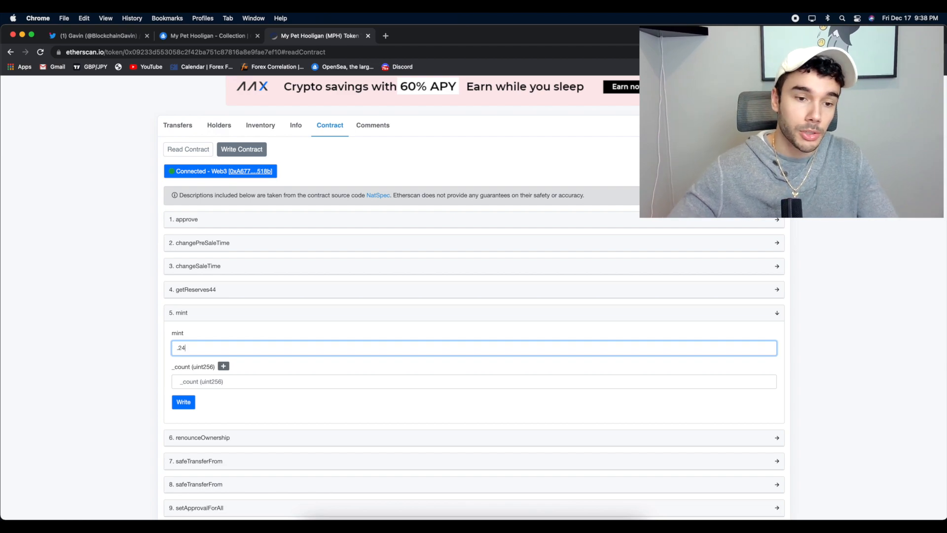
click(474, 371)
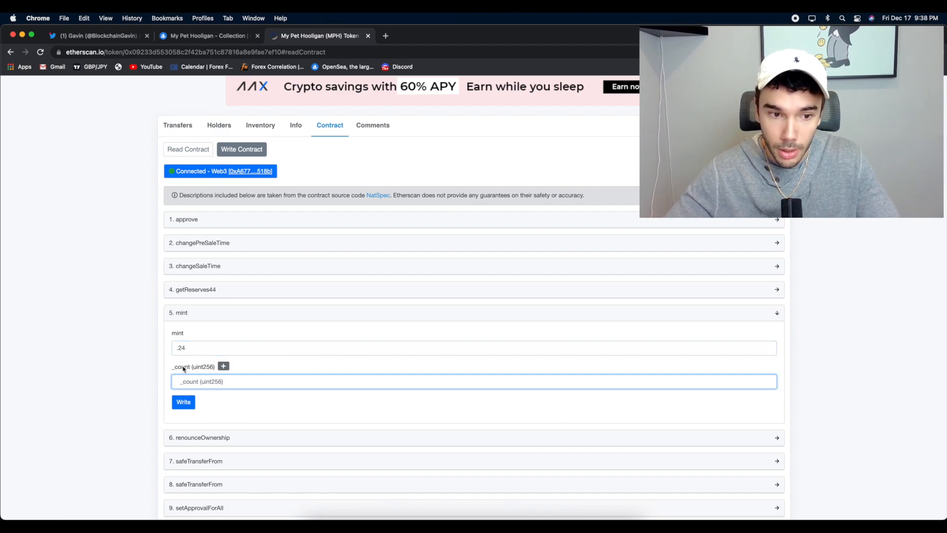
text(3)
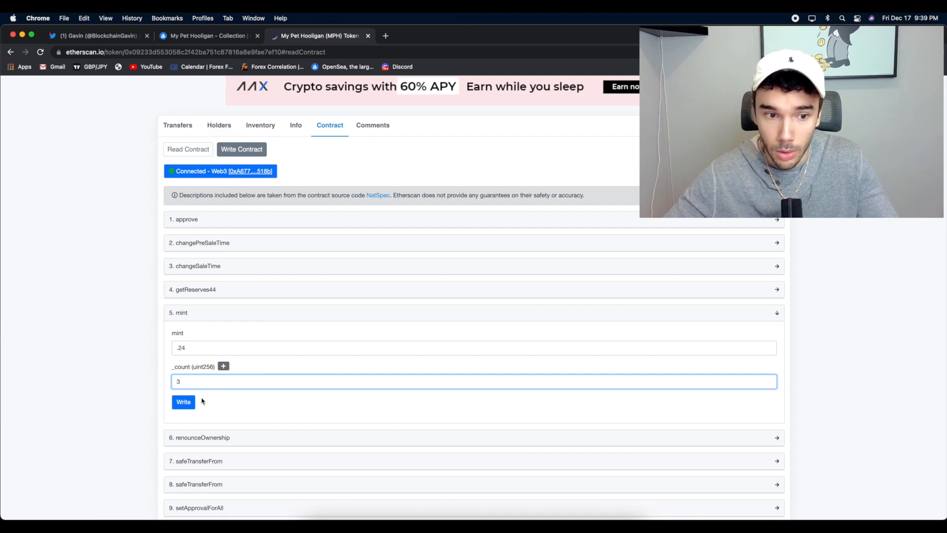
text(2)
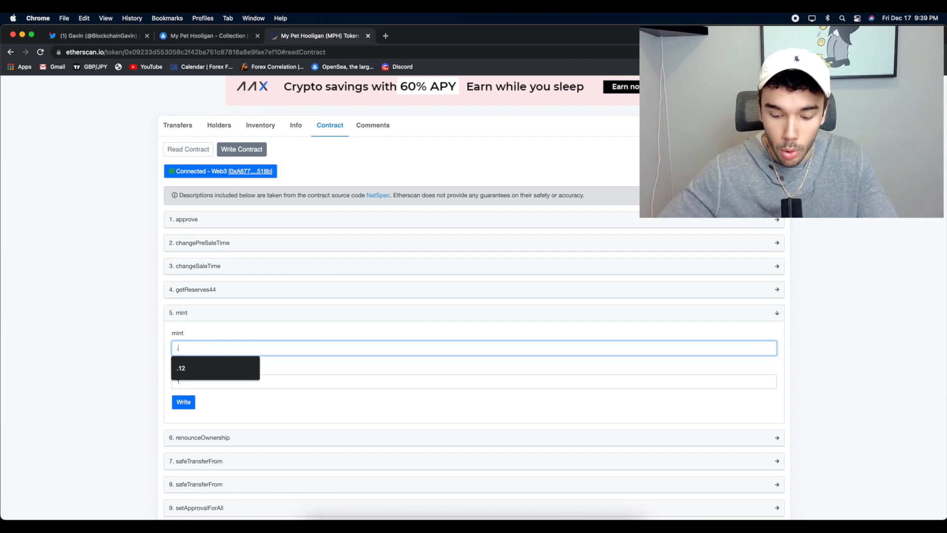
text(.08)
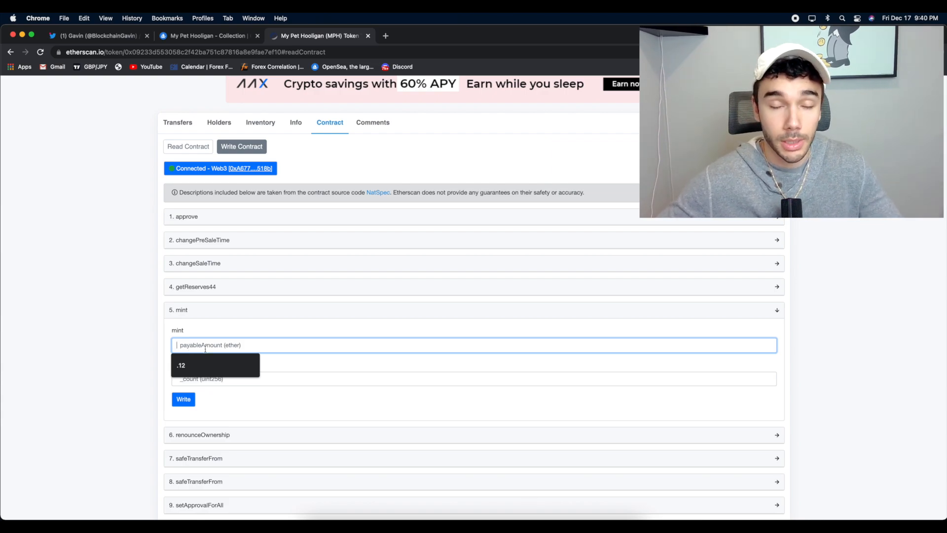
- Submit a mint of .50 ether for a count of 5 via Write to MetaMask
text(.50)
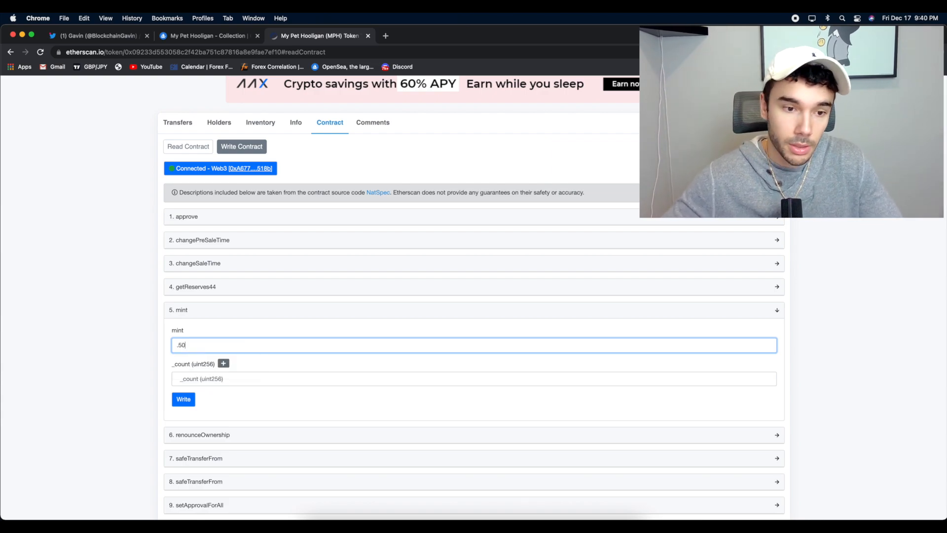
text(5)
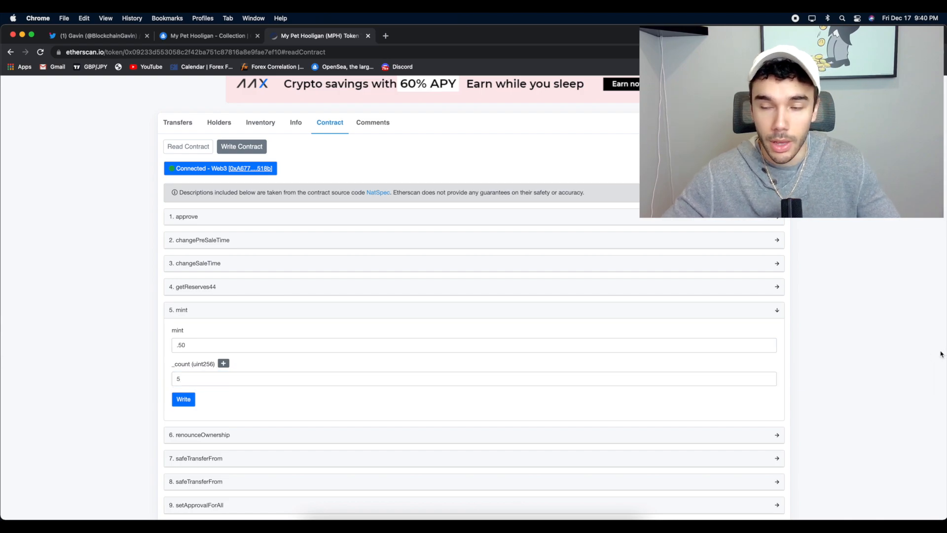
mouse_move(292, 405)
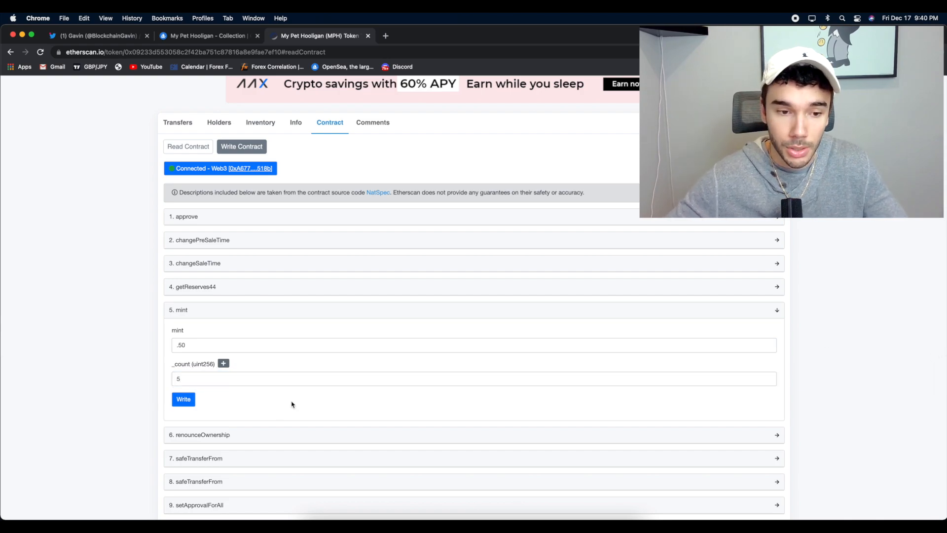
click(184, 398)
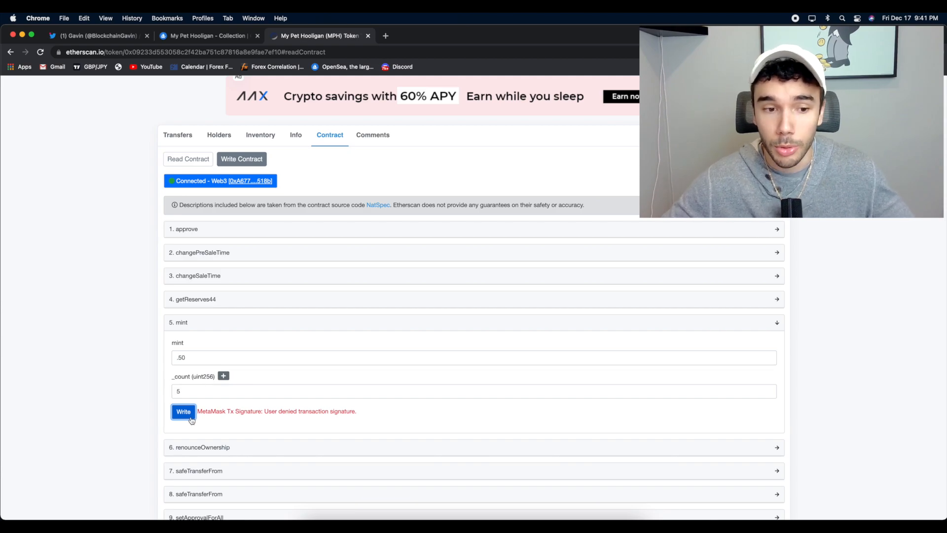
click(184, 411)
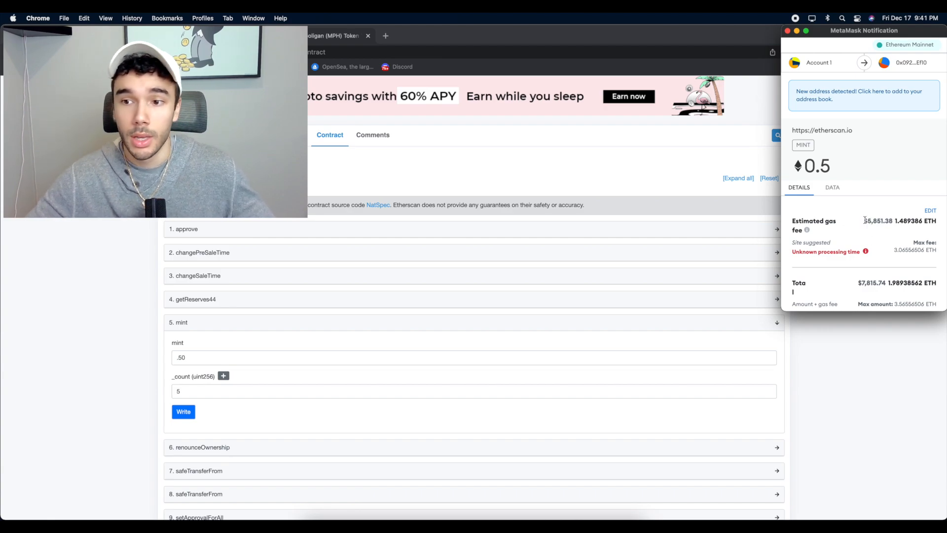
mouse_move(858, 239)
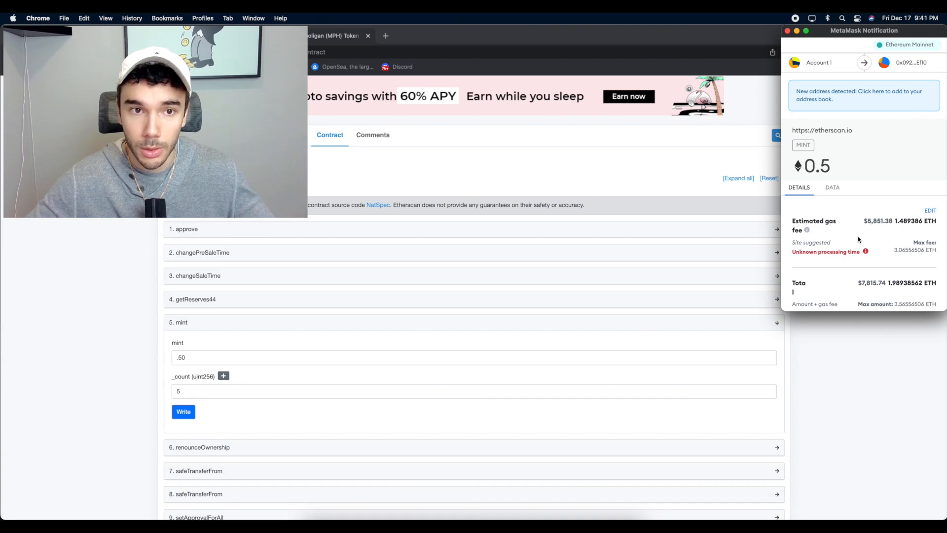
mouse_move(693, 243)
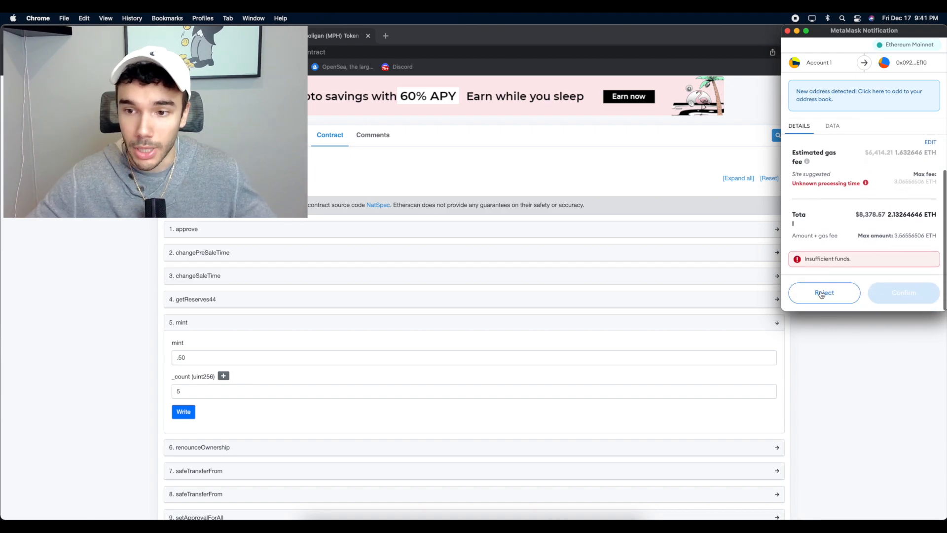
- Reject the insufficient-funds mint transaction in MetaMask
click(824, 293)
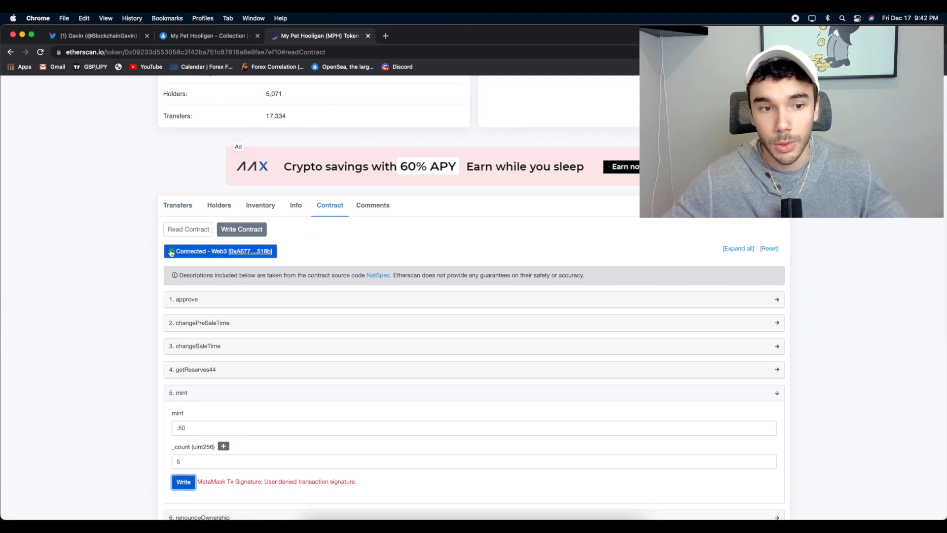
scroll(down, 3)
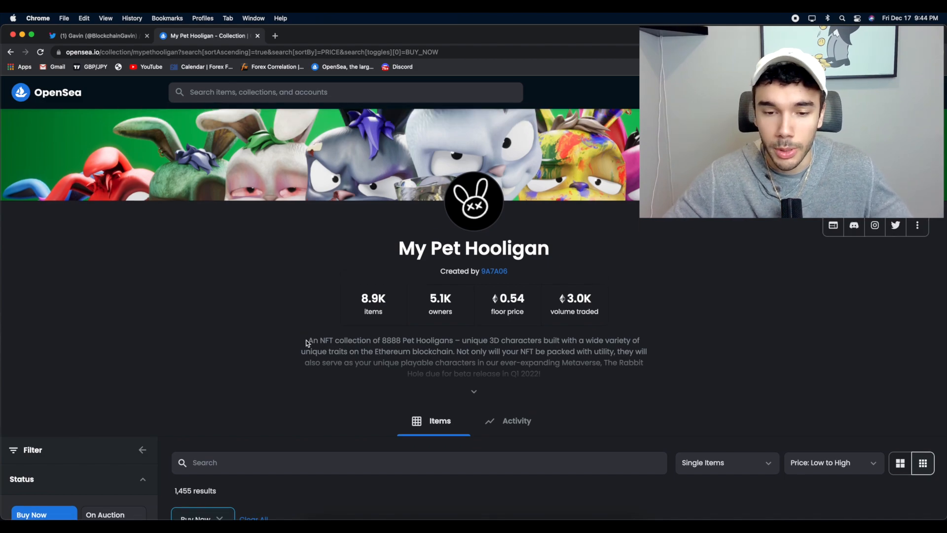
- Scroll past the cheapest Buy Now listings and show the collection's 90-day sales Activity
scroll(down, 3)
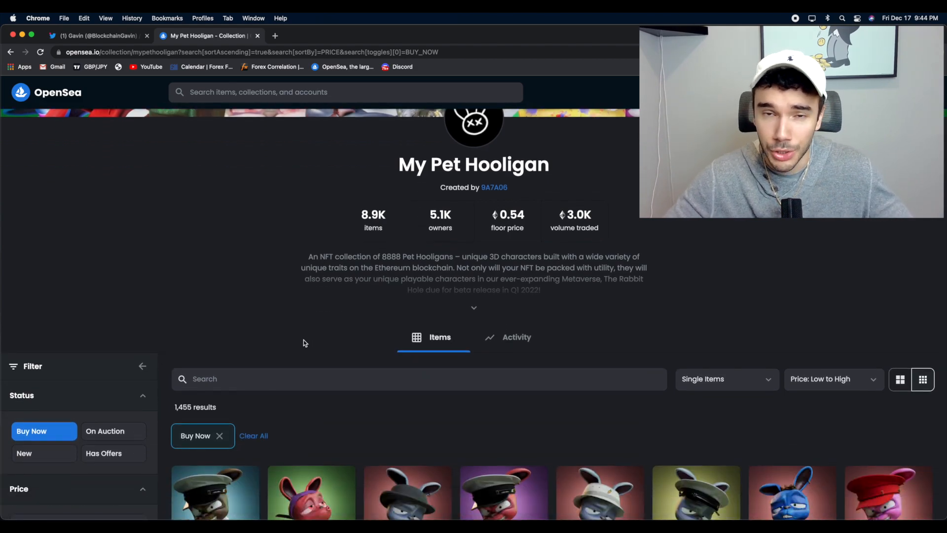
scroll(down, 3)
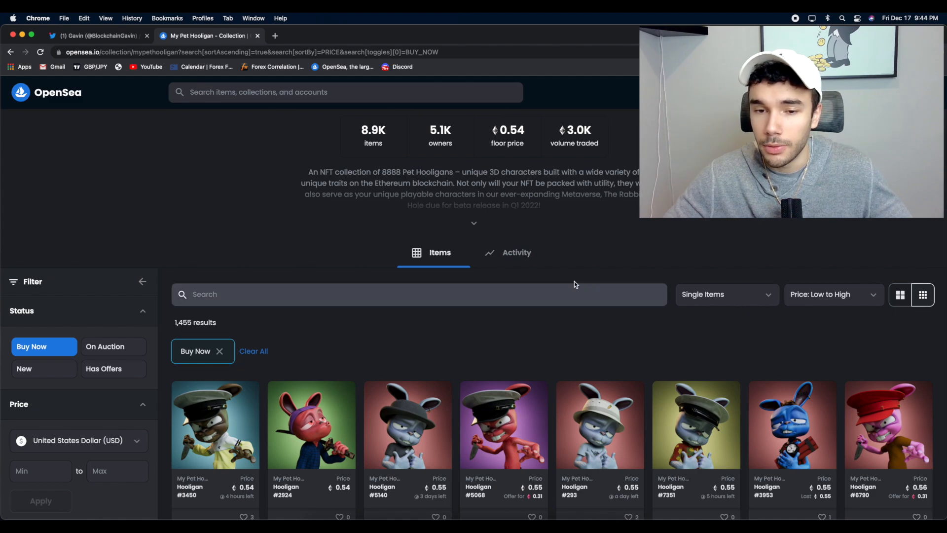
click(517, 253)
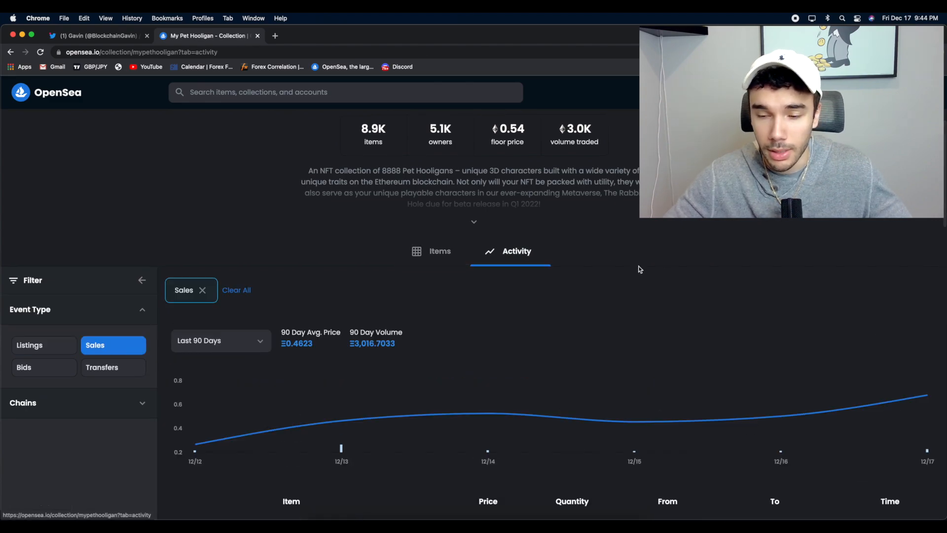
scroll(down, 3)
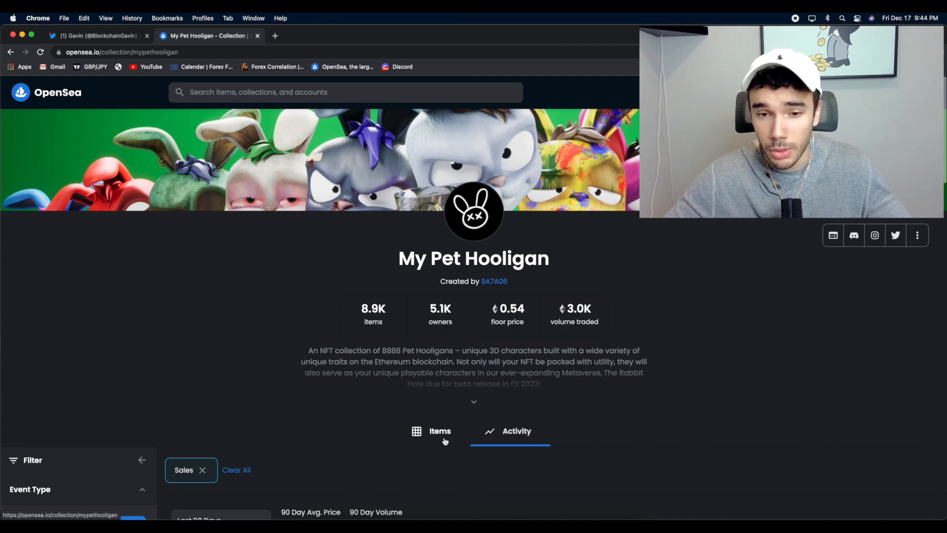
- Return to Items and filter to Buy Now, sorted Price: Low to High from 0.54 ETH
click(440, 431)
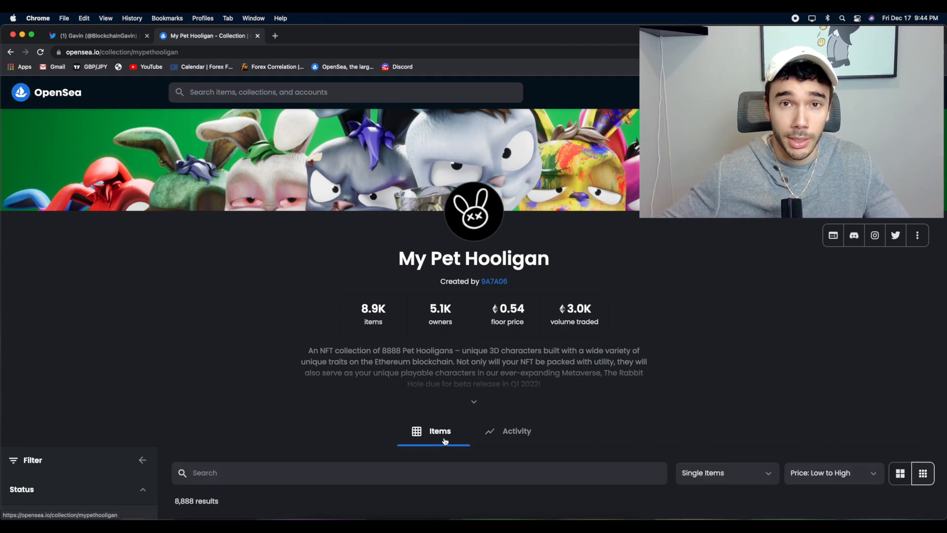
scroll(down, 3)
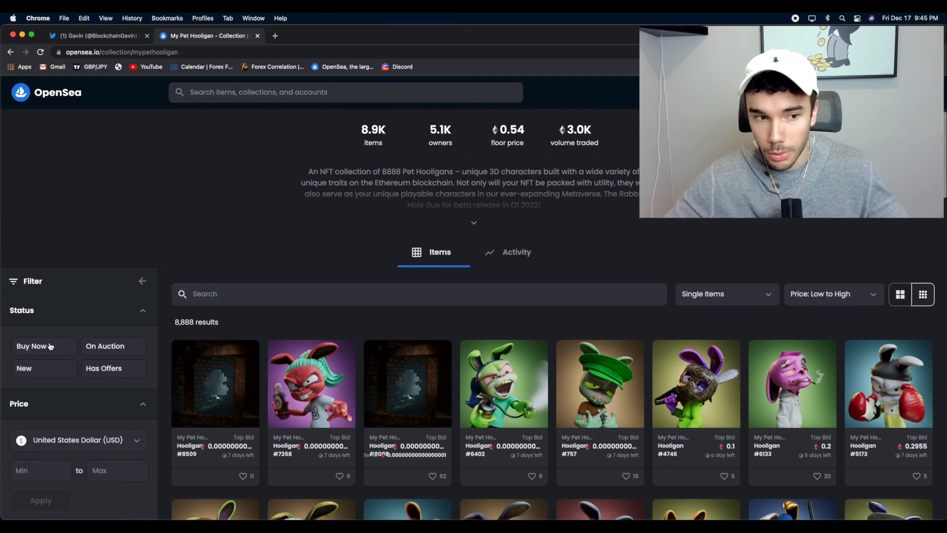
click(40, 346)
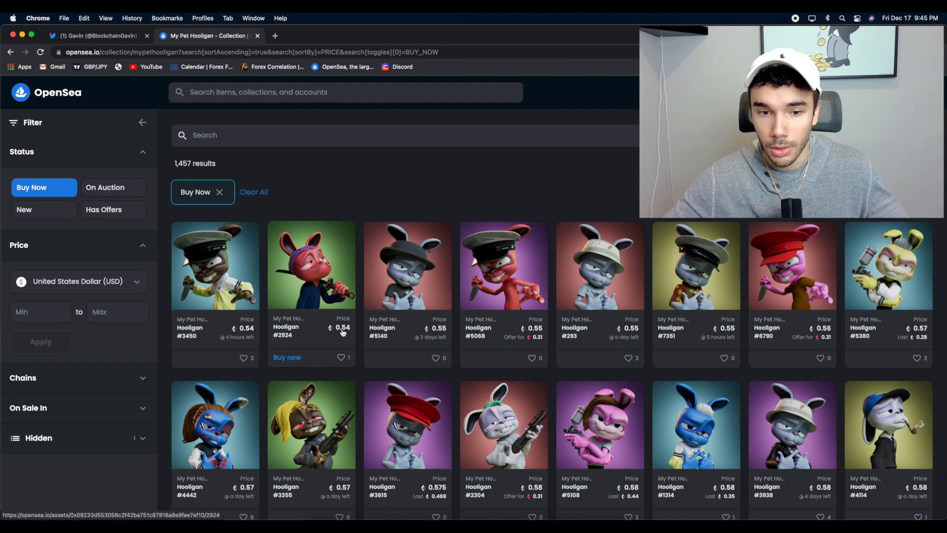
scroll(up, 3)
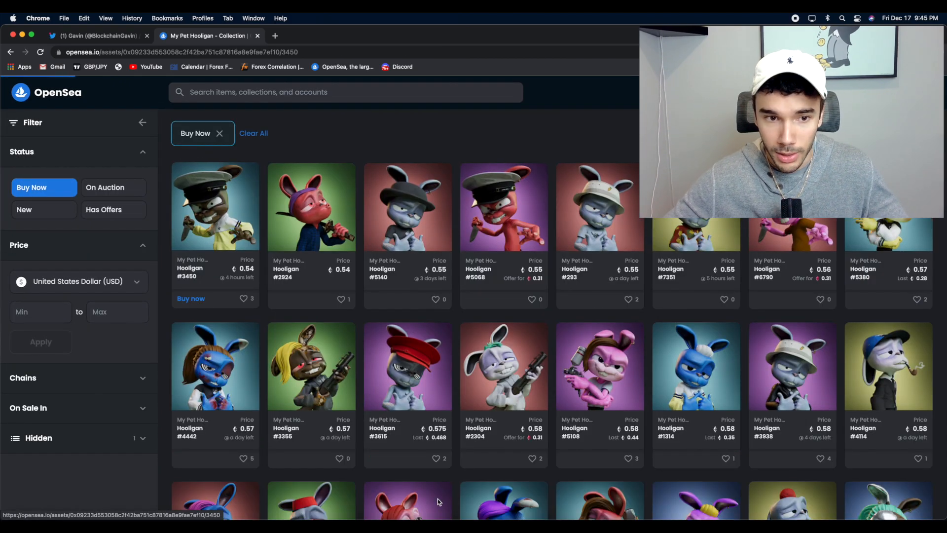
- View the Hooligan #3450 listing priced at 0.54 ETH
click(215, 205)
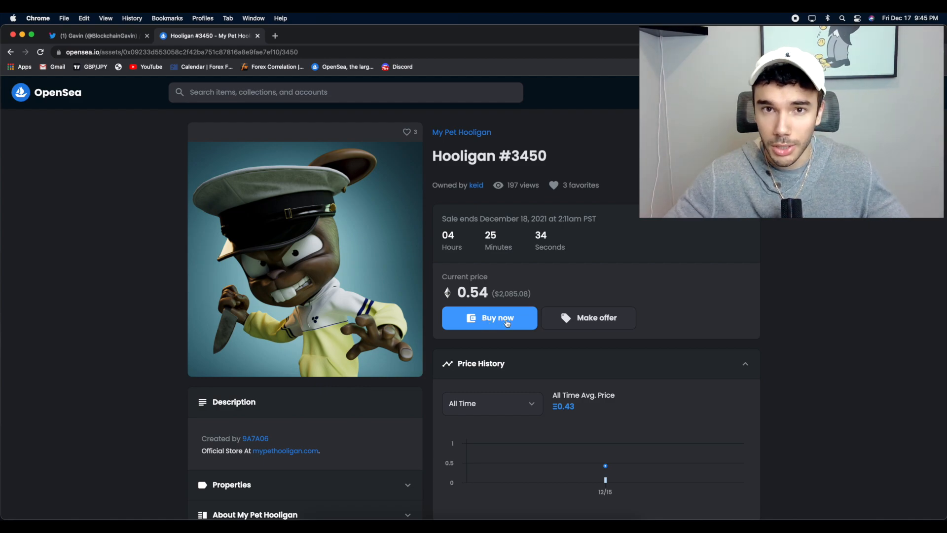
mouse_move(516, 340)
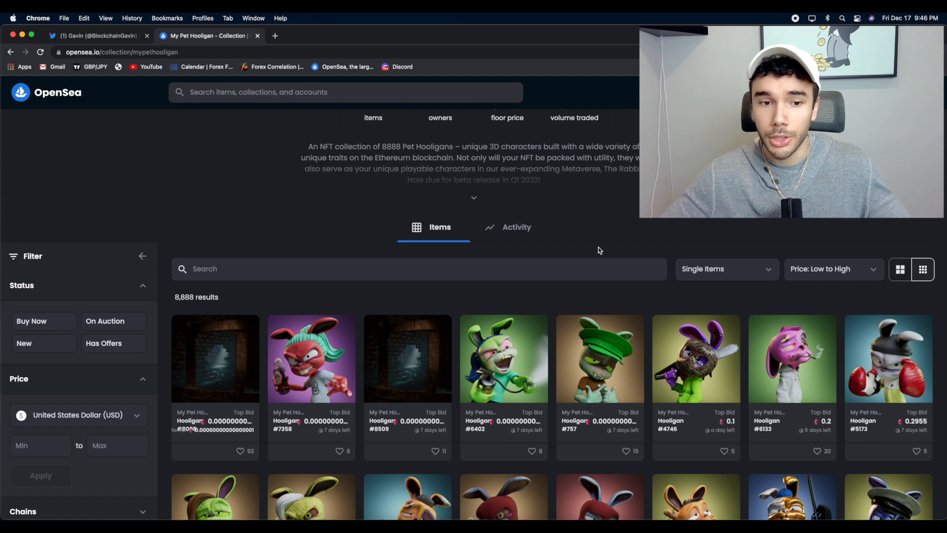
mouse_move(531, 326)
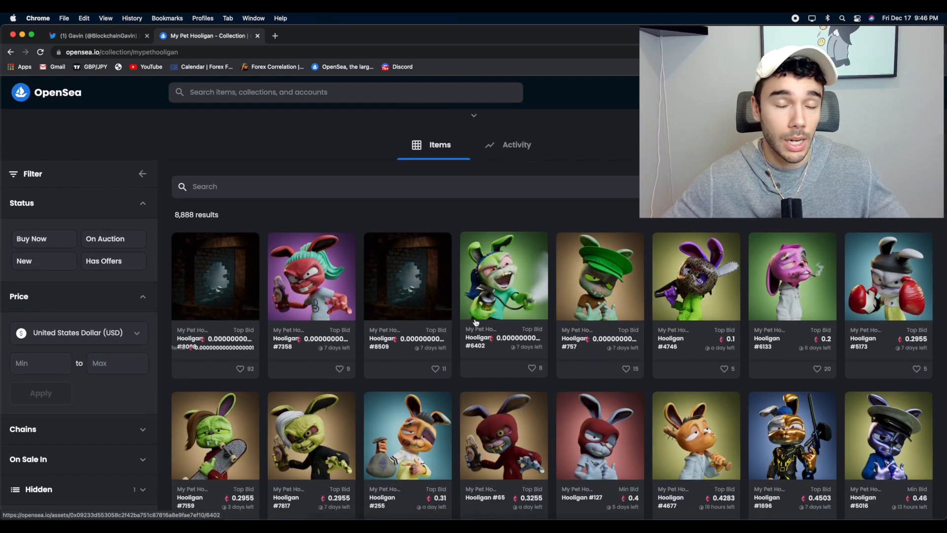
click(43, 239)
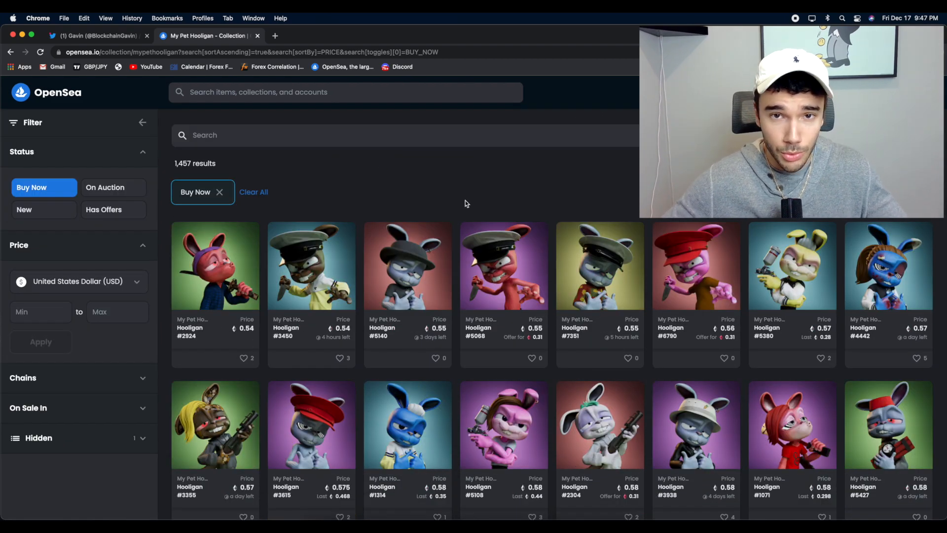
scroll(down, 3)
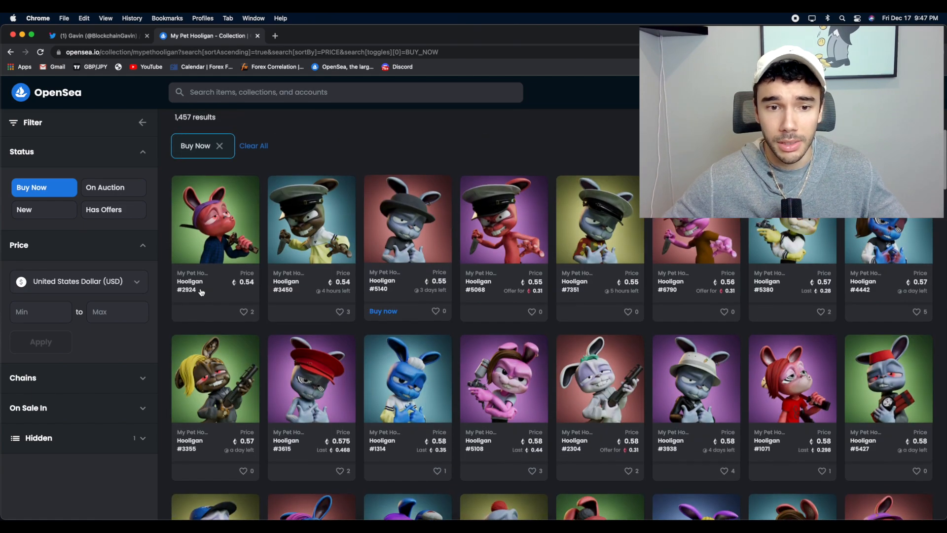
scroll(down, 3)
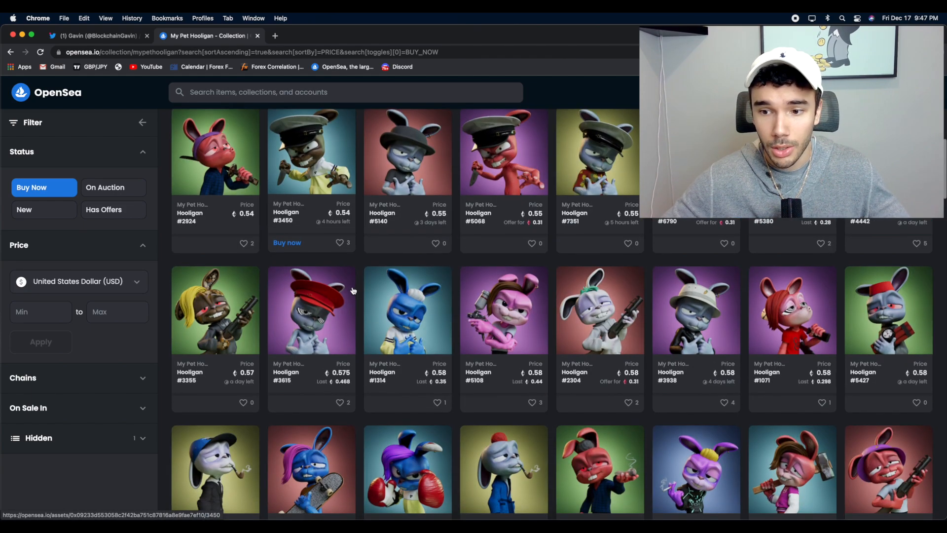
scroll(down, 3)
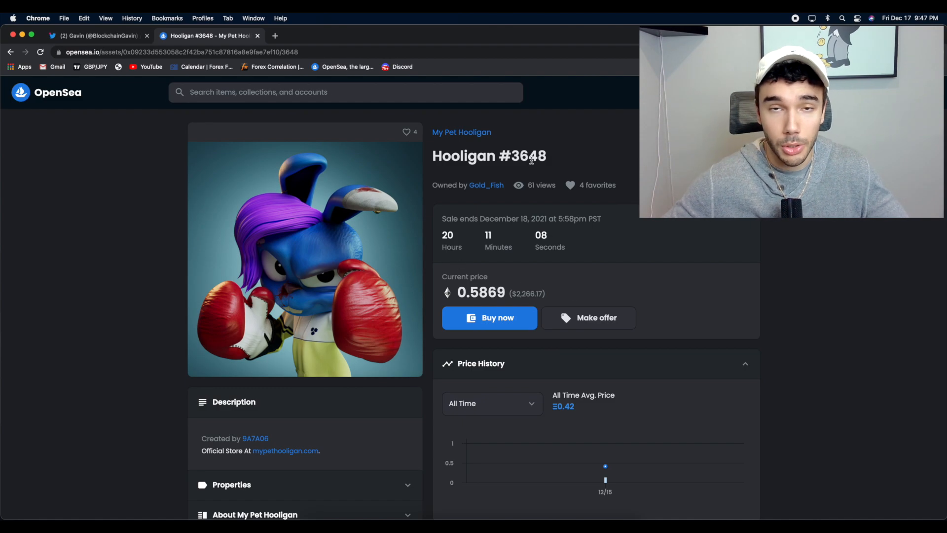
scroll(down, 3)
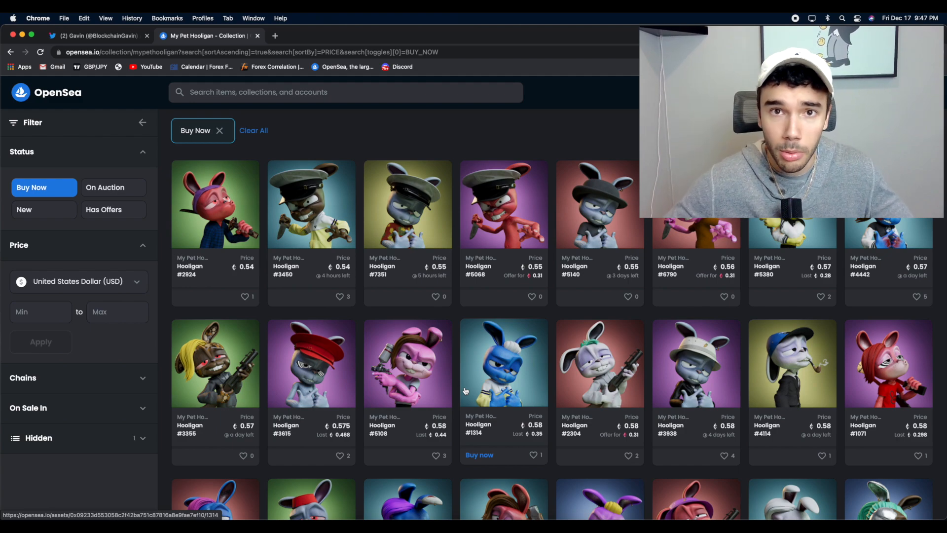
mouse_move(343, 247)
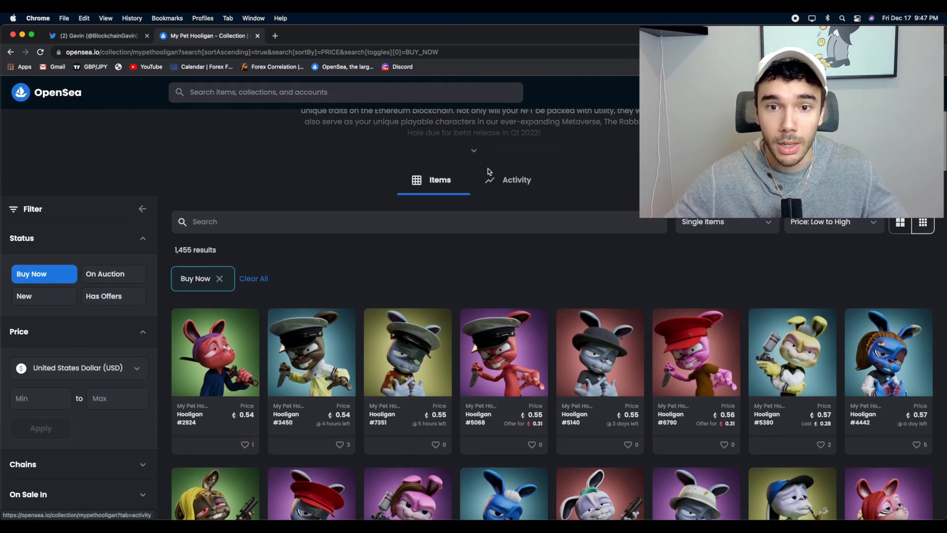
- Scroll through the Doodles collection's recent sales around 4 ETH and its price chart
scroll(down, 3)
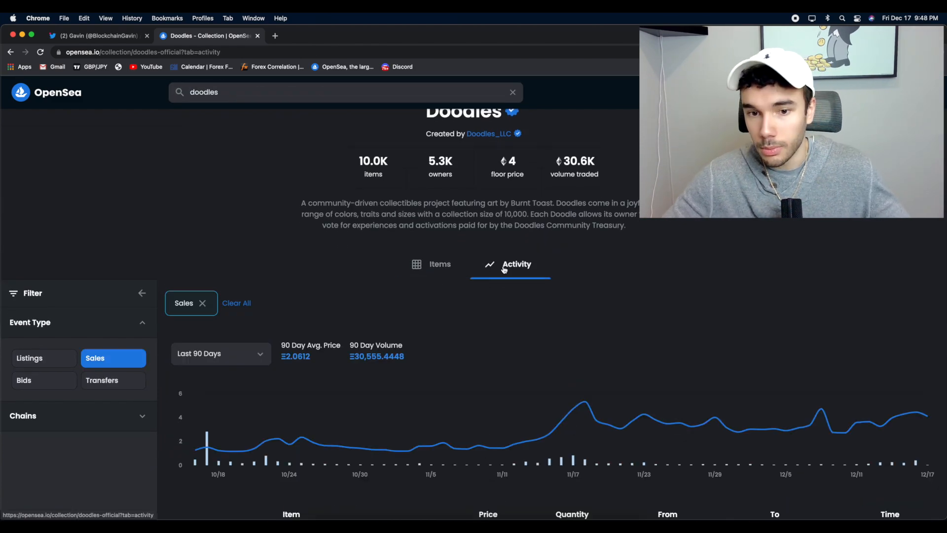
scroll(down, 3)
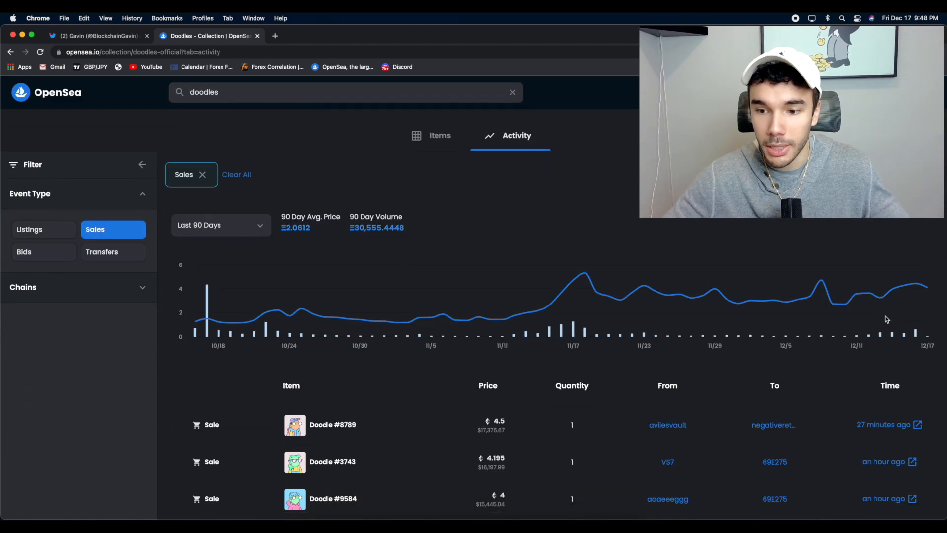
scroll(down, 3)
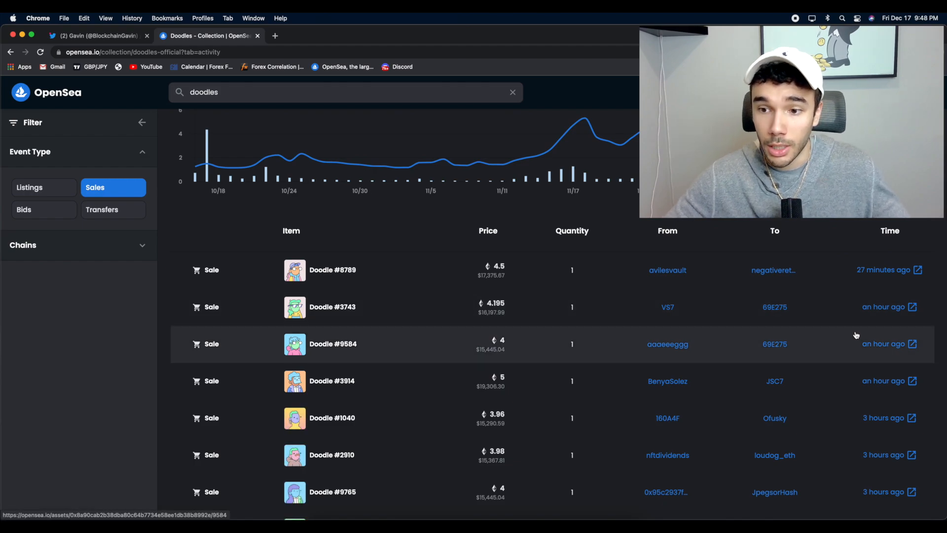
mouse_move(878, 326)
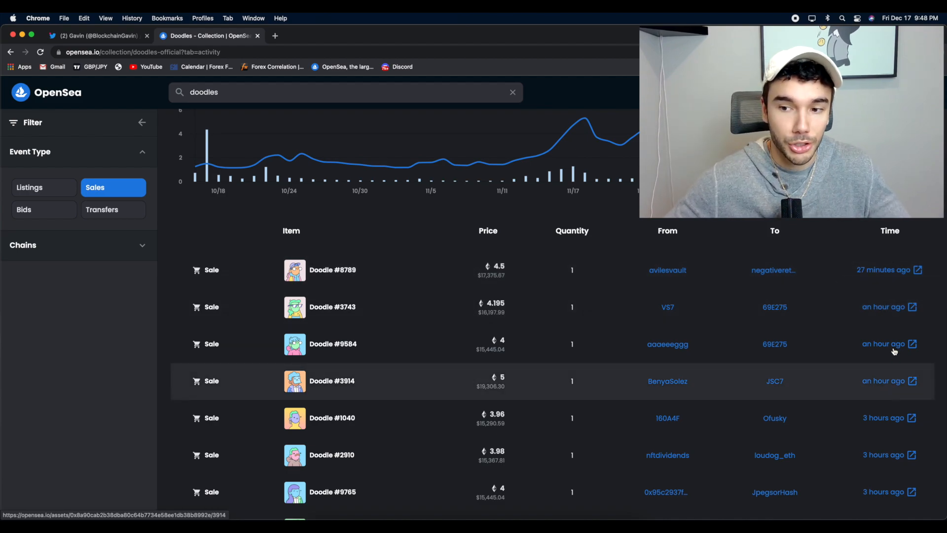
scroll(down, 3)
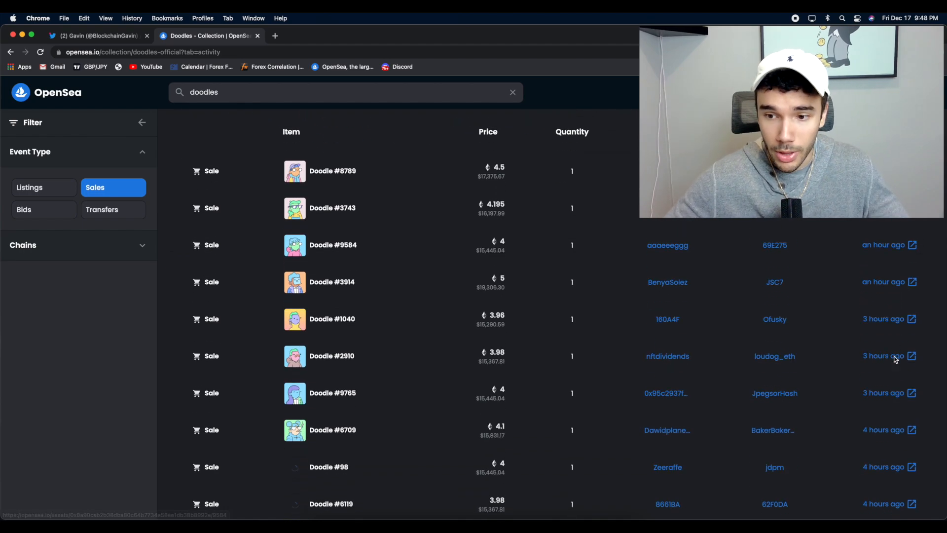
scroll(down, 3)
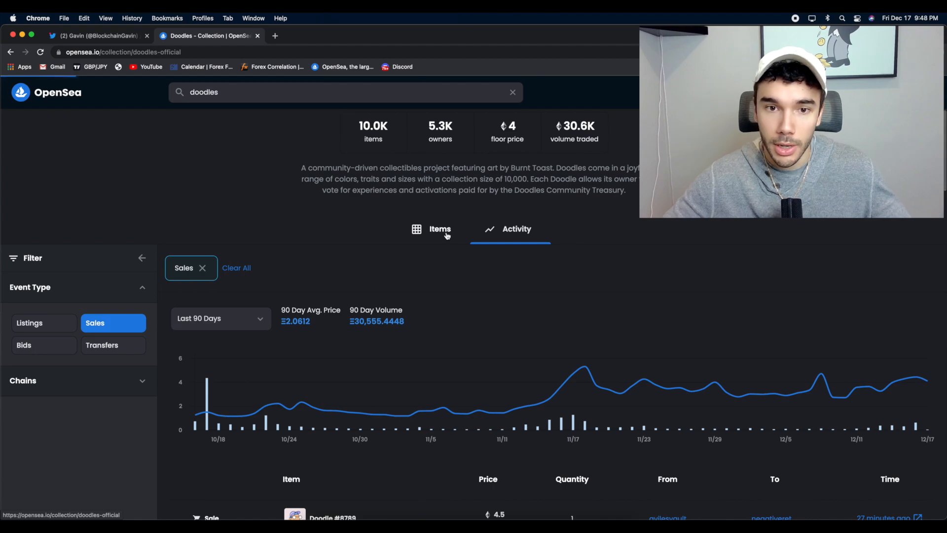
- Filter the Doodles items grid to Buy Now status and browse the cheapest listings near 4 ETH
click(432, 229)
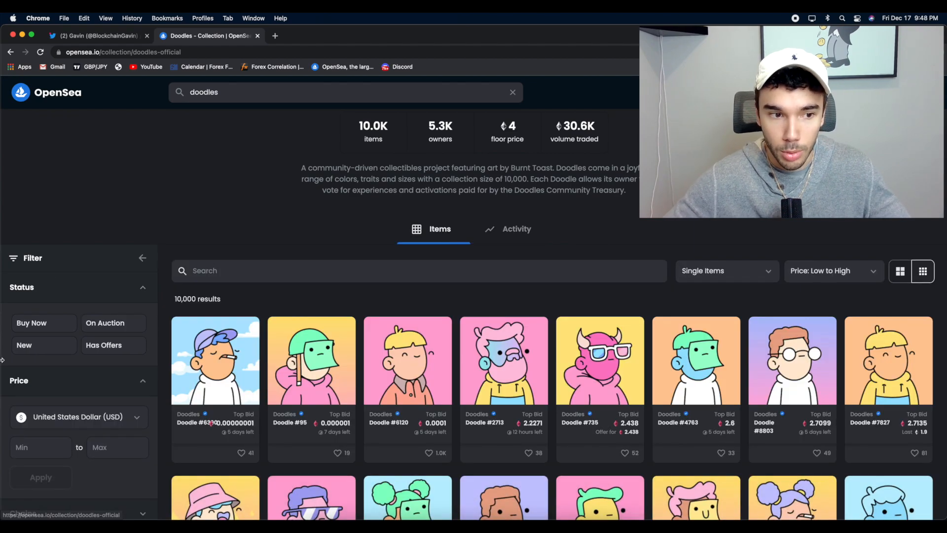
click(43, 323)
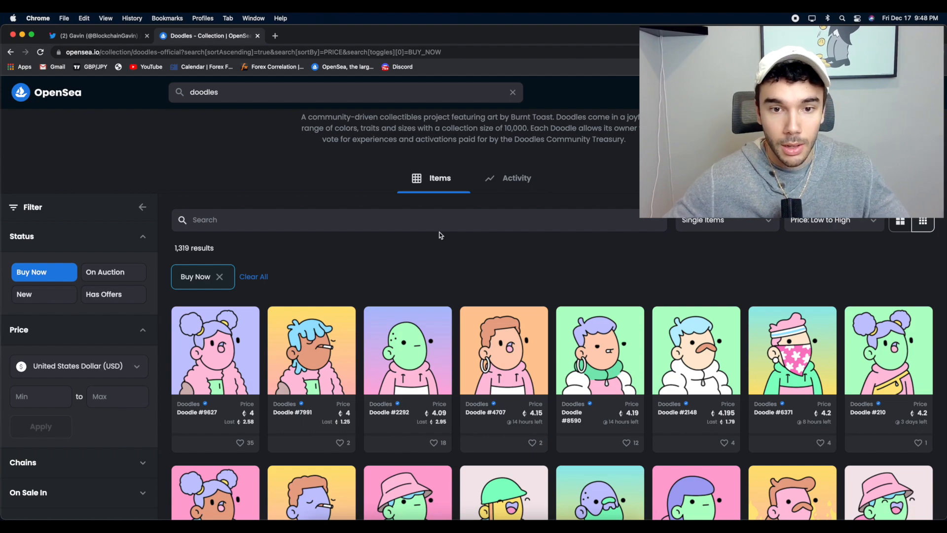
scroll(down, 3)
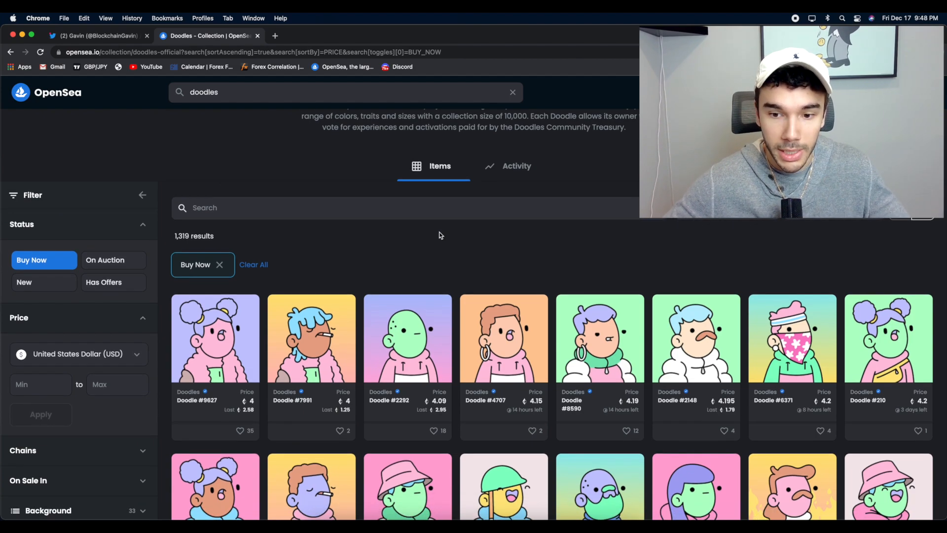
scroll(down, 3)
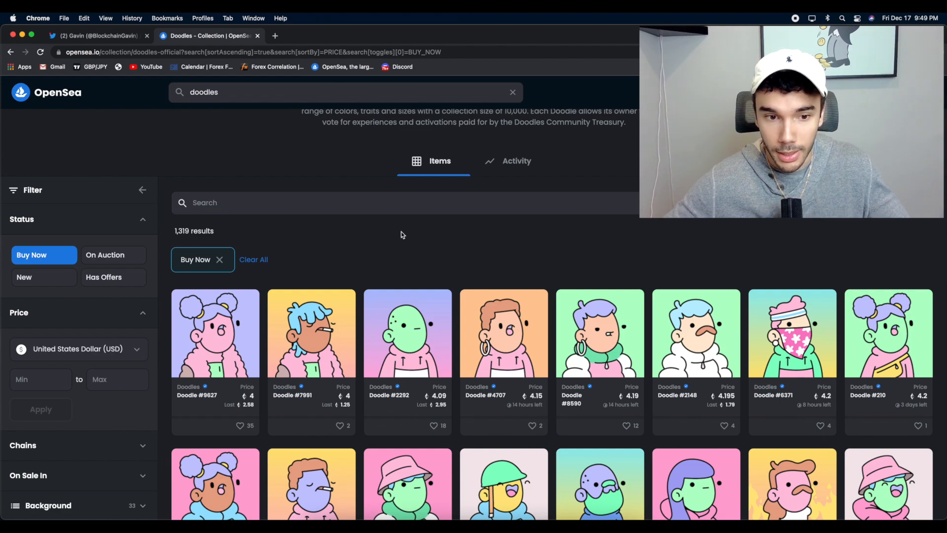
mouse_move(349, 244)
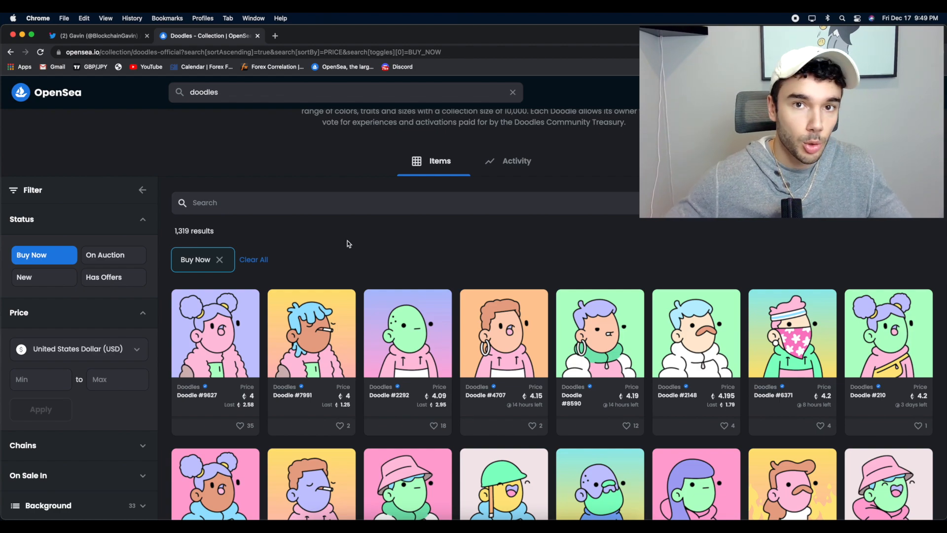
scroll(down, 3)
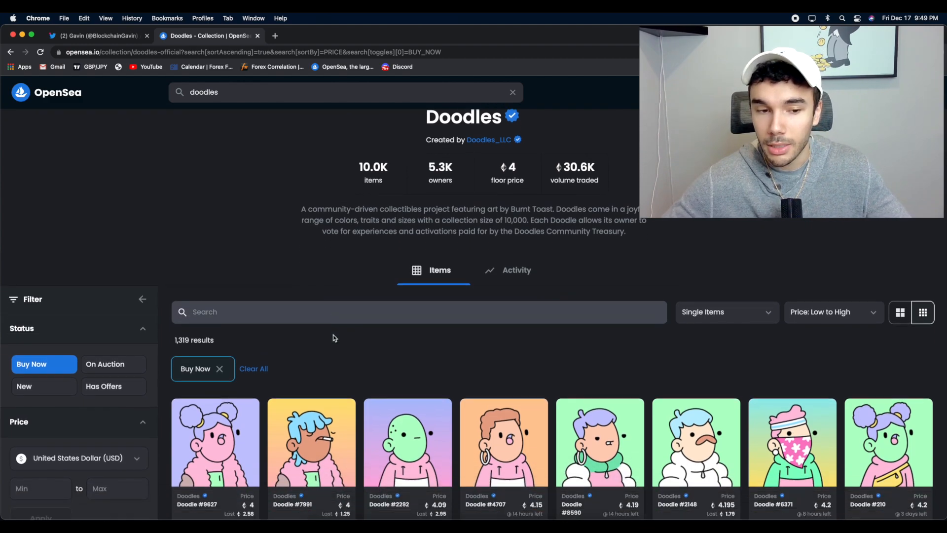
scroll(down, 3)
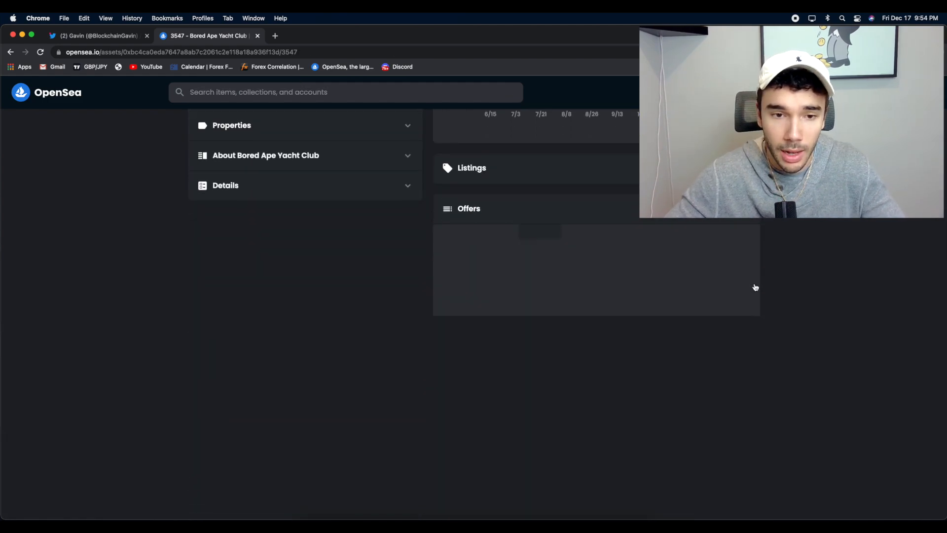
scroll(down, 3)
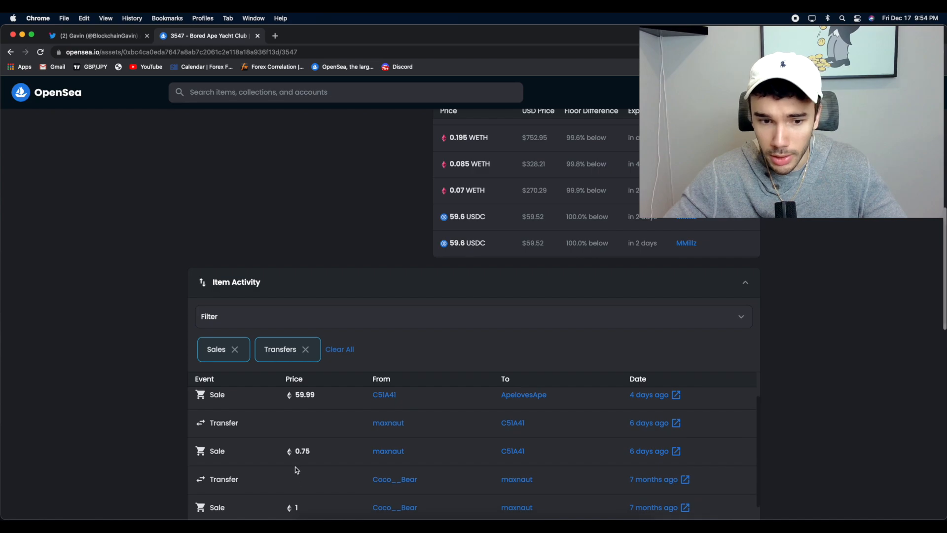
mouse_move(450, 450)
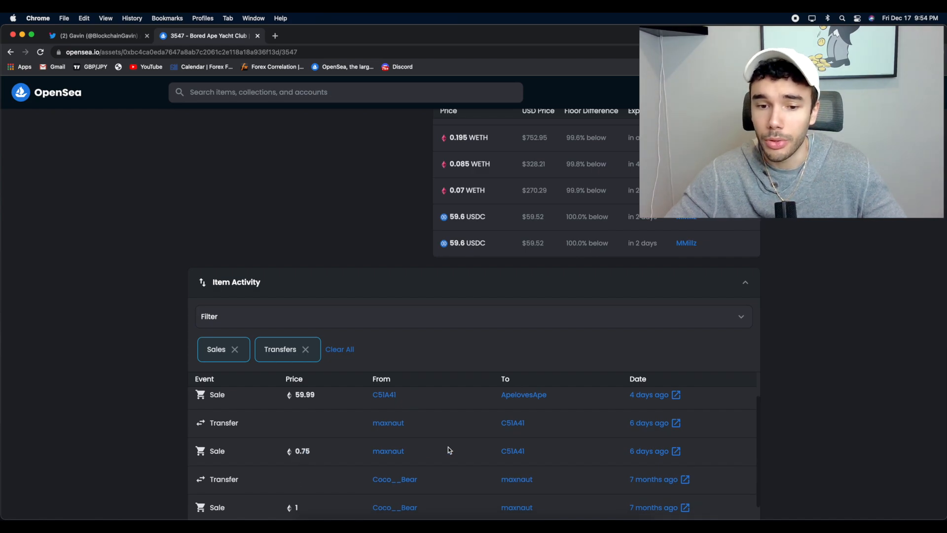
scroll(down, 3)
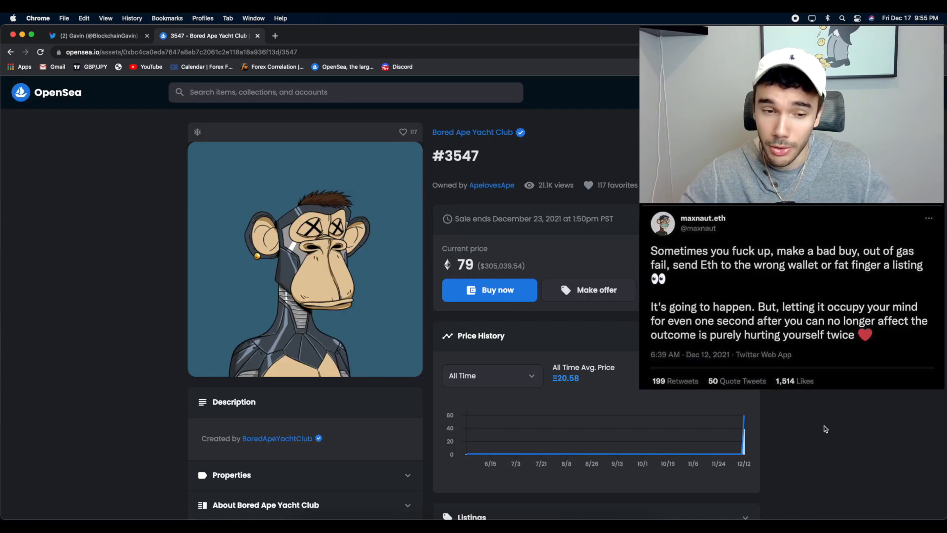
mouse_move(791, 434)
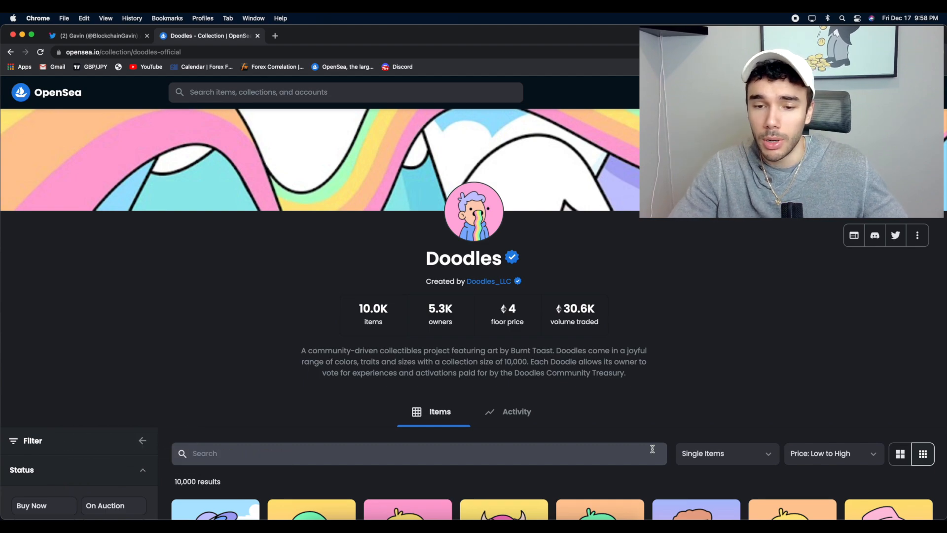
mouse_move(614, 394)
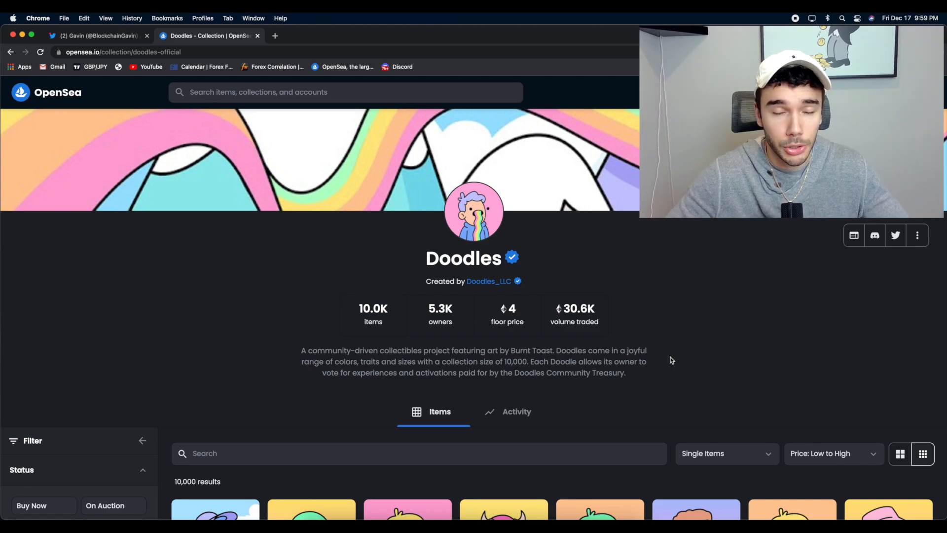
- Return to the OpenSea homepage and reach the Top collections over last 24 hours ranking
scroll(down, 3)
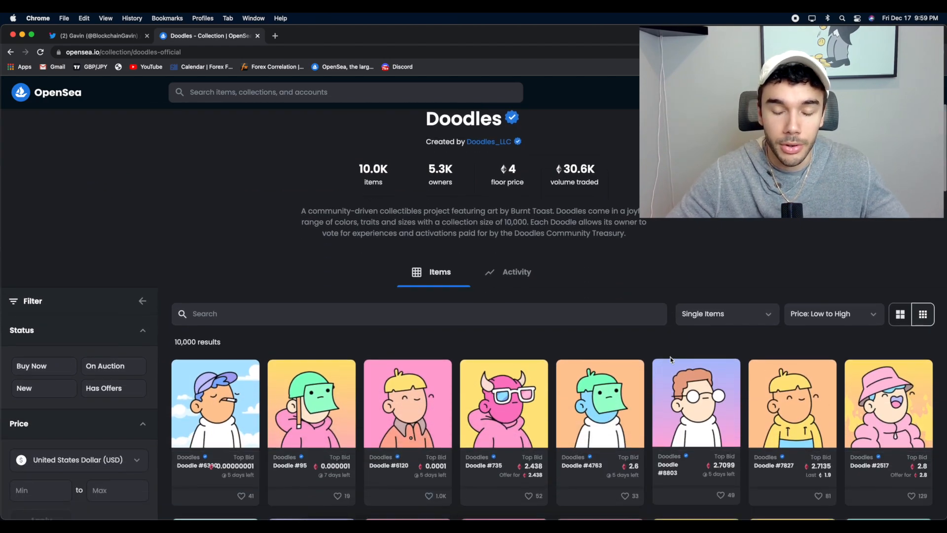
scroll(down, 3)
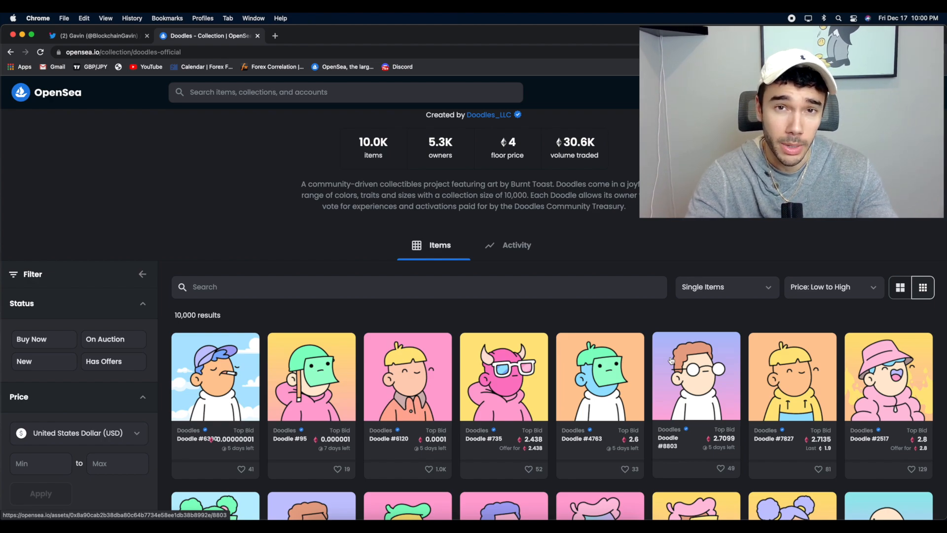
click(44, 340)
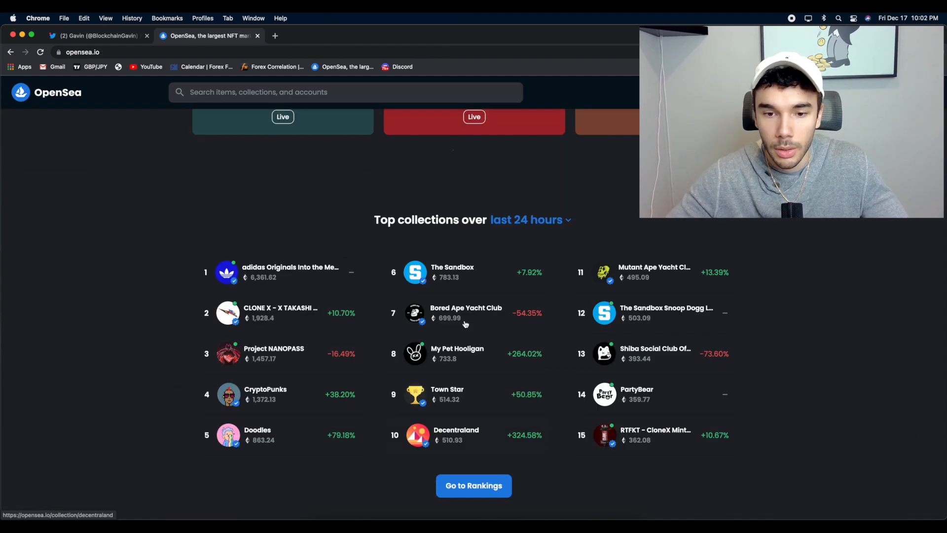
- View My Pet Hooligan's sales Activity, then return to its 8,888-item grid
click(457, 349)
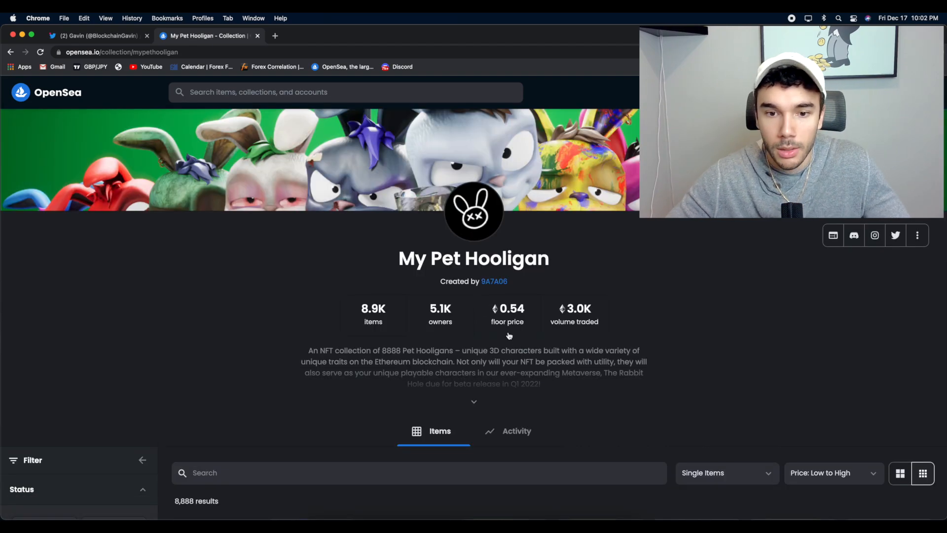
click(517, 364)
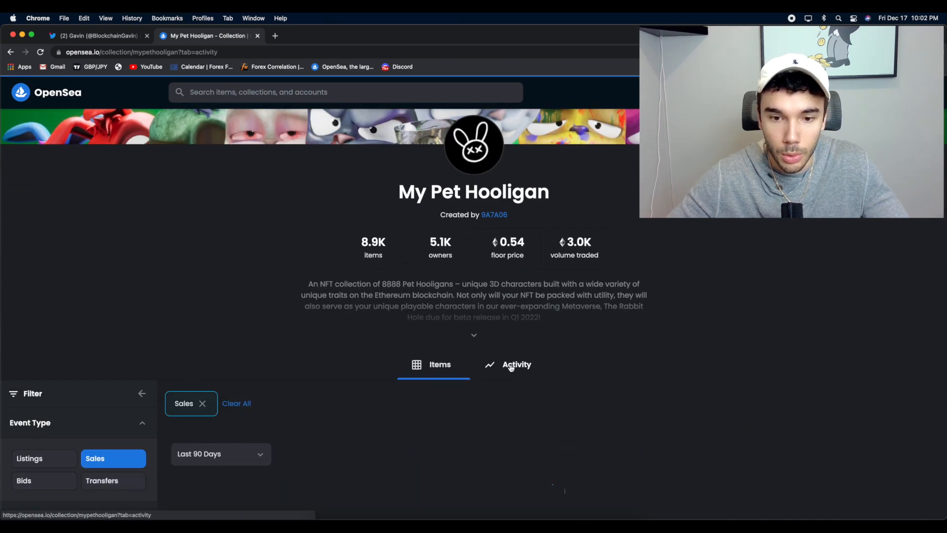
click(517, 365)
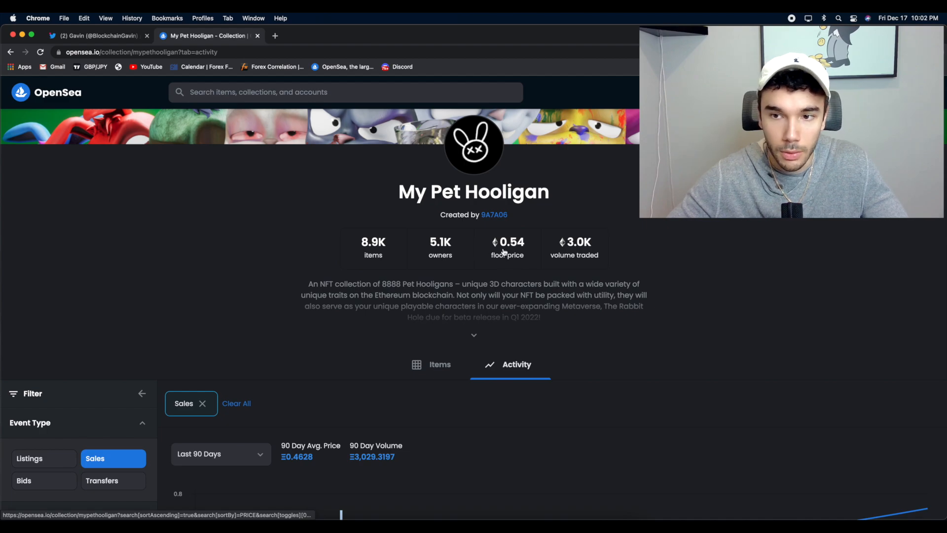
scroll(down, 3)
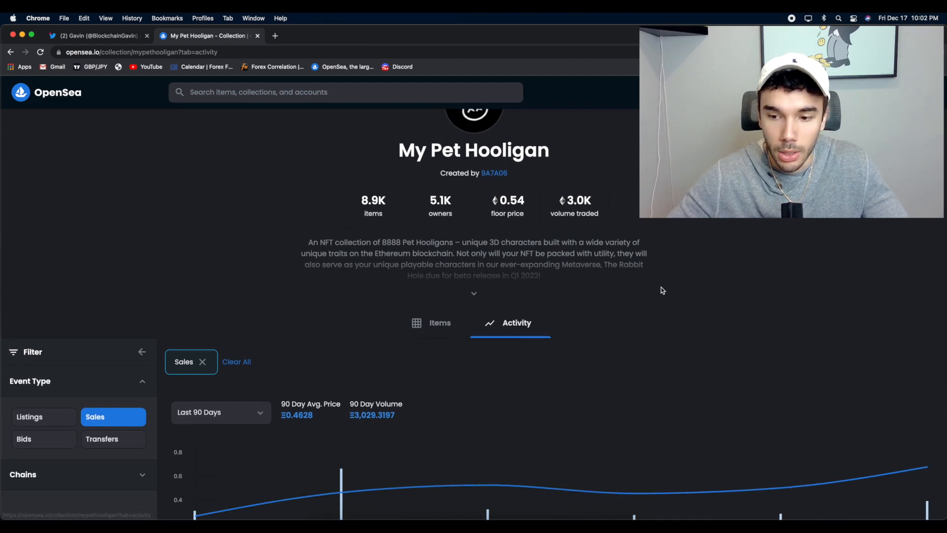
scroll(down, 3)
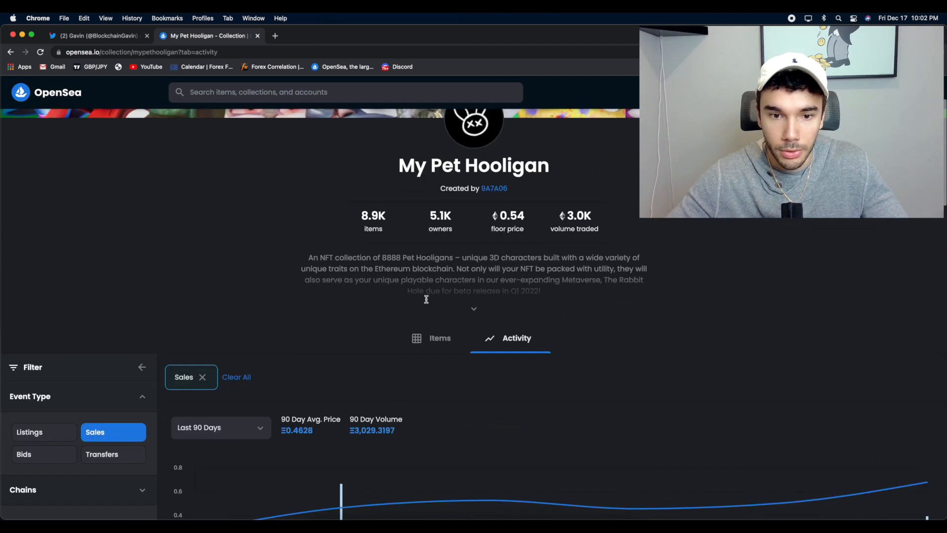
click(432, 337)
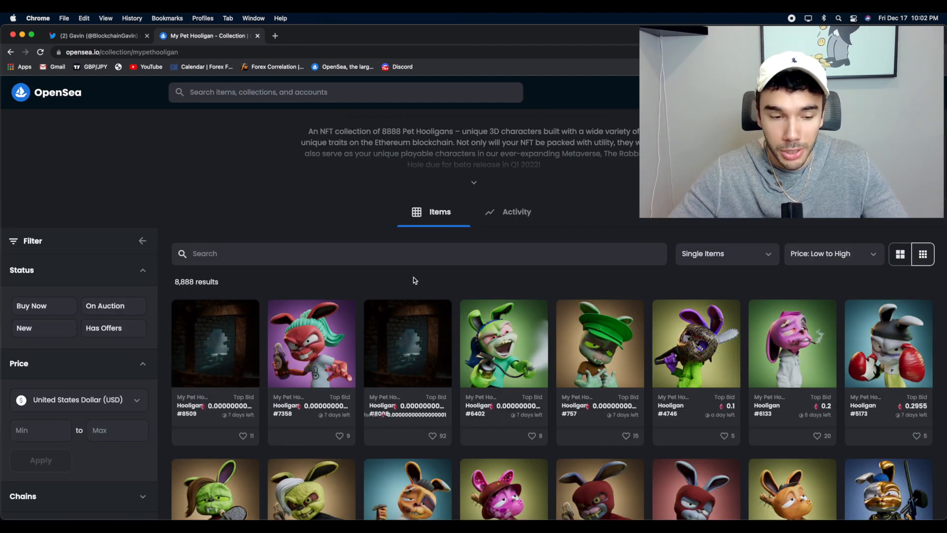
- View the Hooligan #4928 listing priced at 0.59 ETH with its price history
click(44, 306)
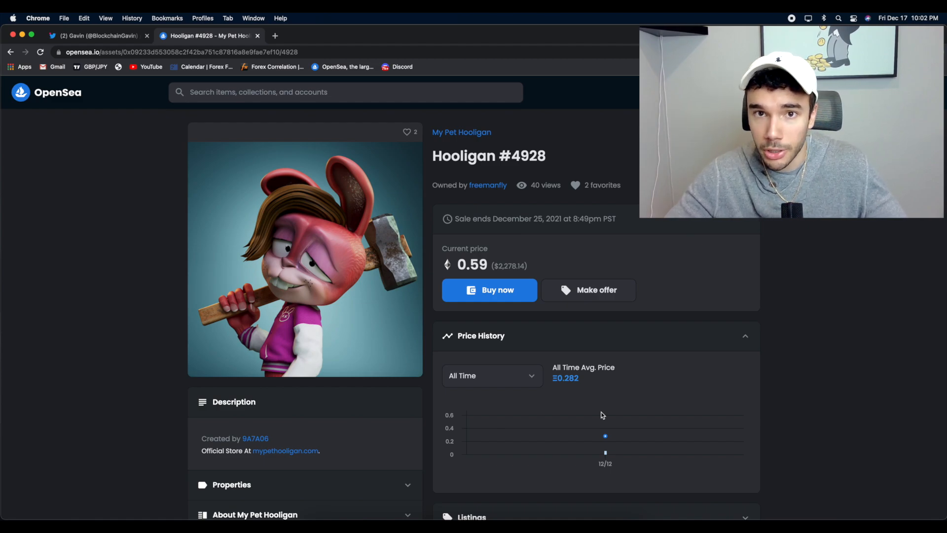
mouse_move(554, 290)
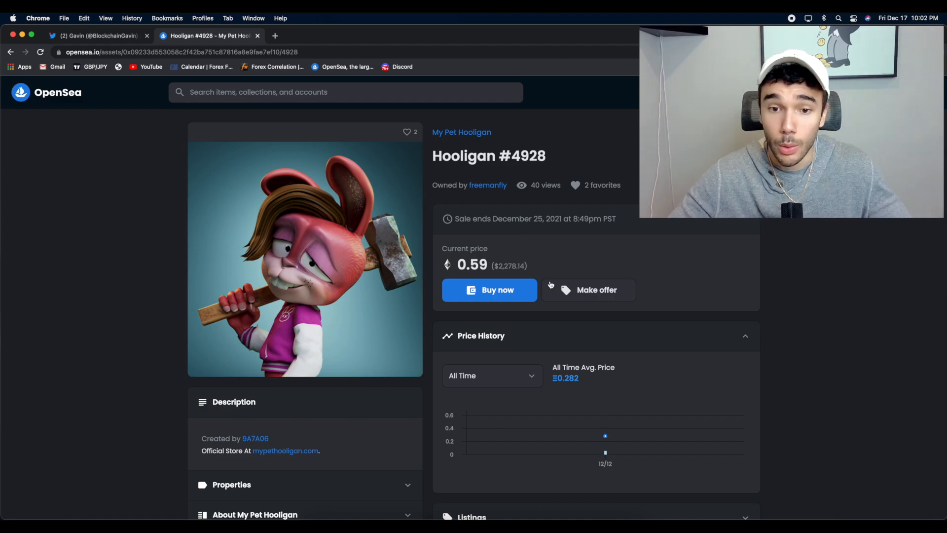
mouse_move(910, 259)
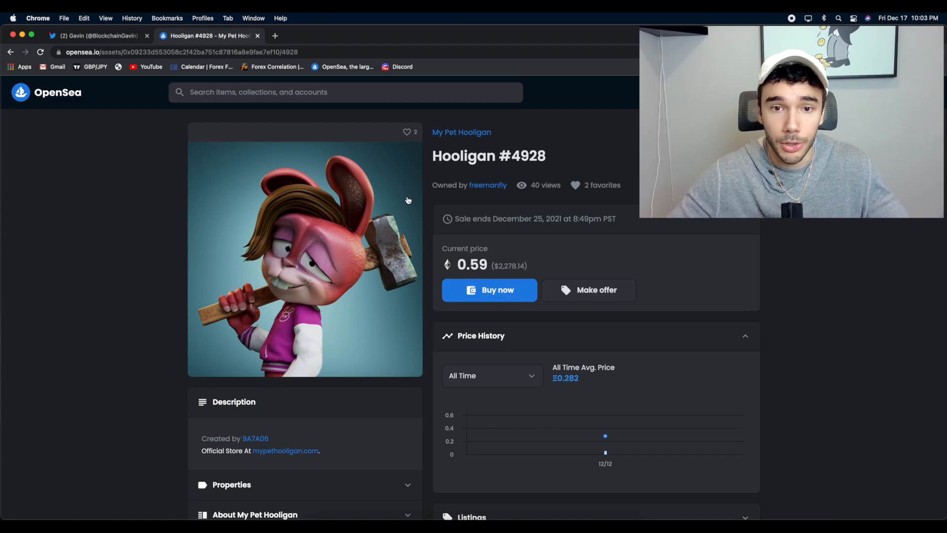
- Go back to the My Pet Hooligan collection and browse further down its items grid
click(461, 132)
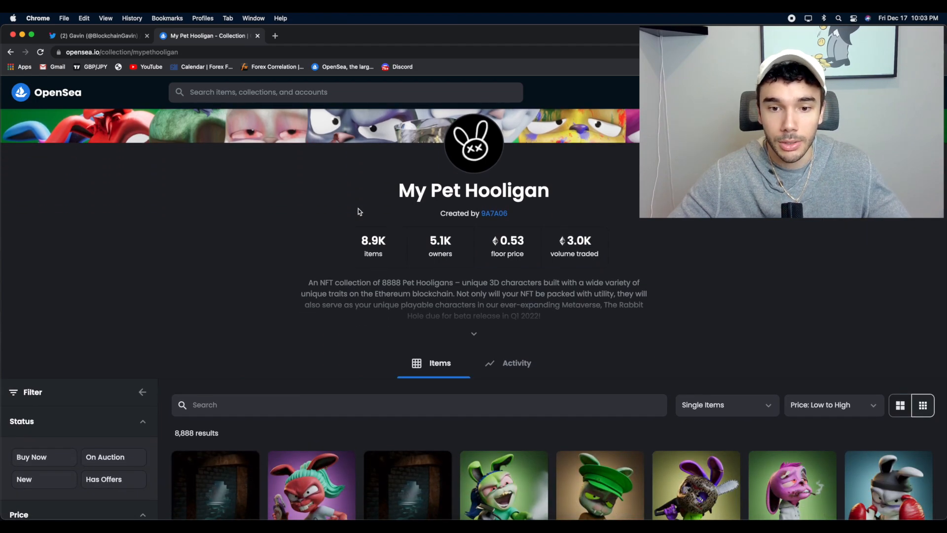
scroll(down, 3)
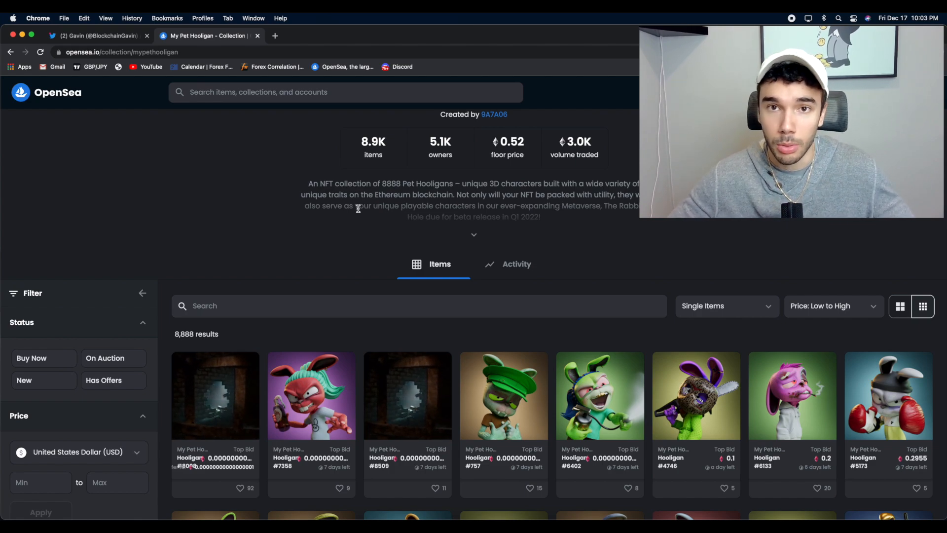
scroll(down, 3)
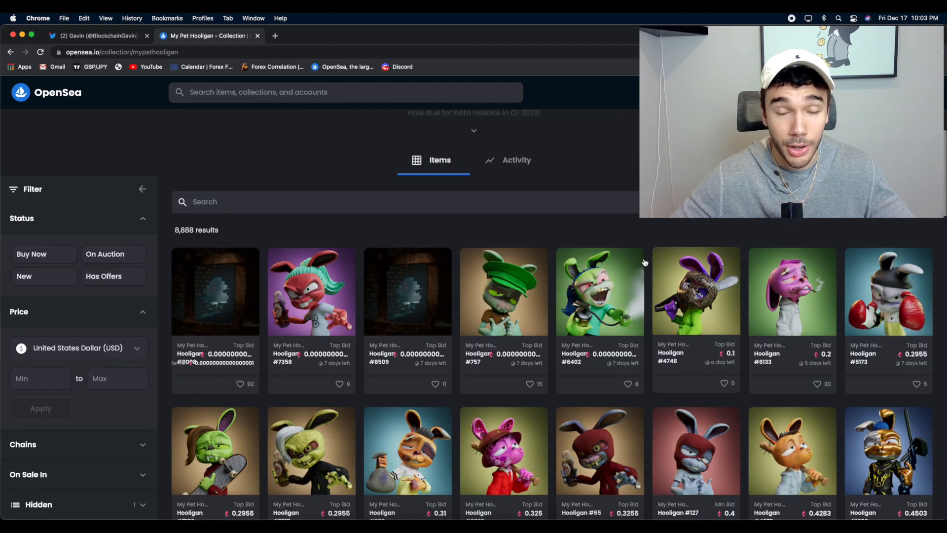
scroll(down, 3)
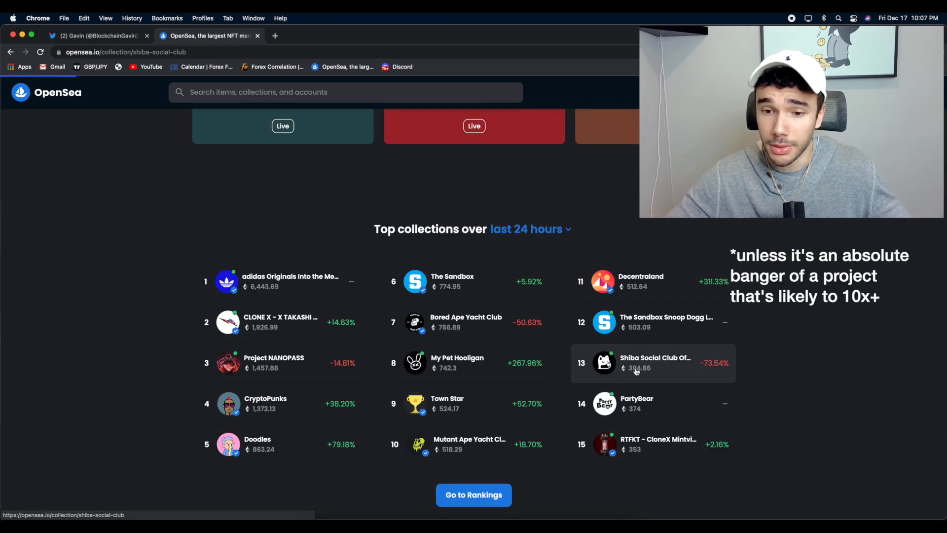
- View Shiba Social Club's header stats (0.62 ETH floor), then switch to the creator's Twitter profile
click(655, 364)
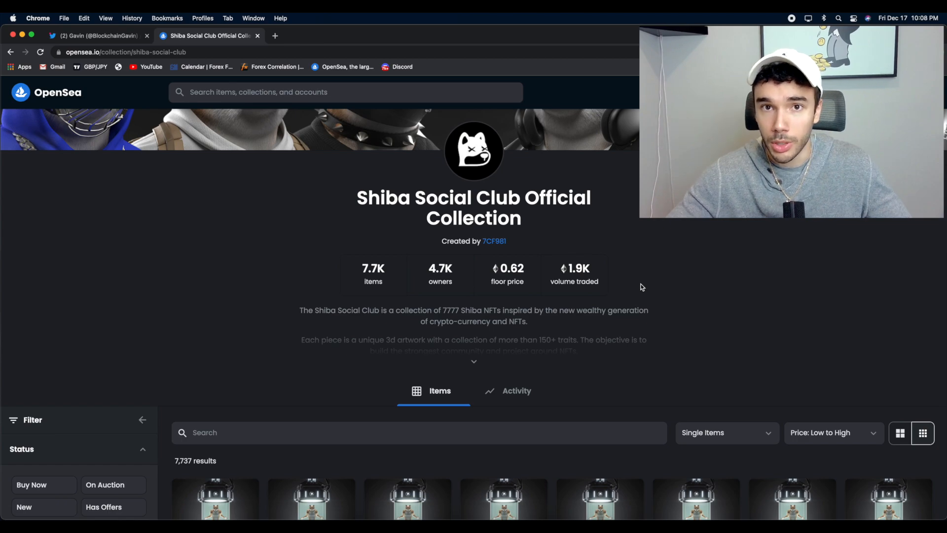
mouse_move(614, 284)
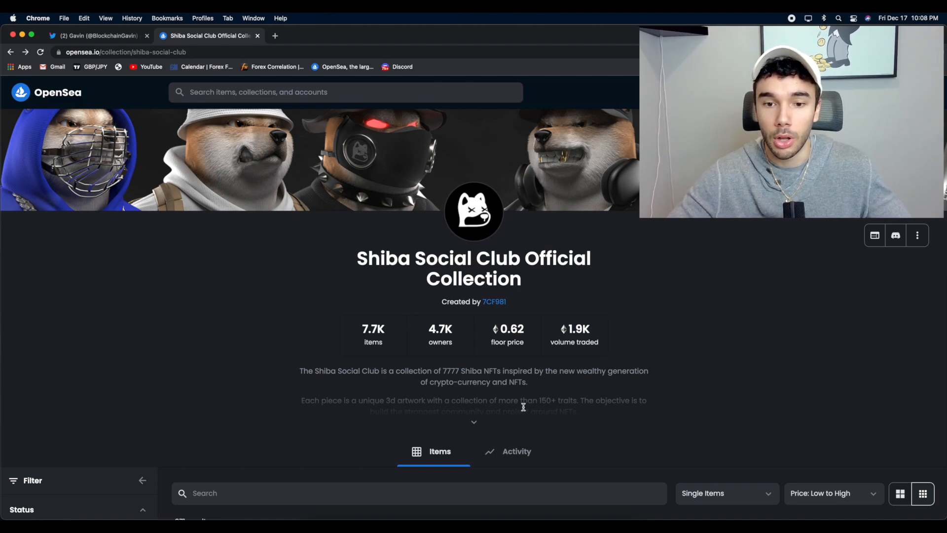
mouse_move(593, 361)
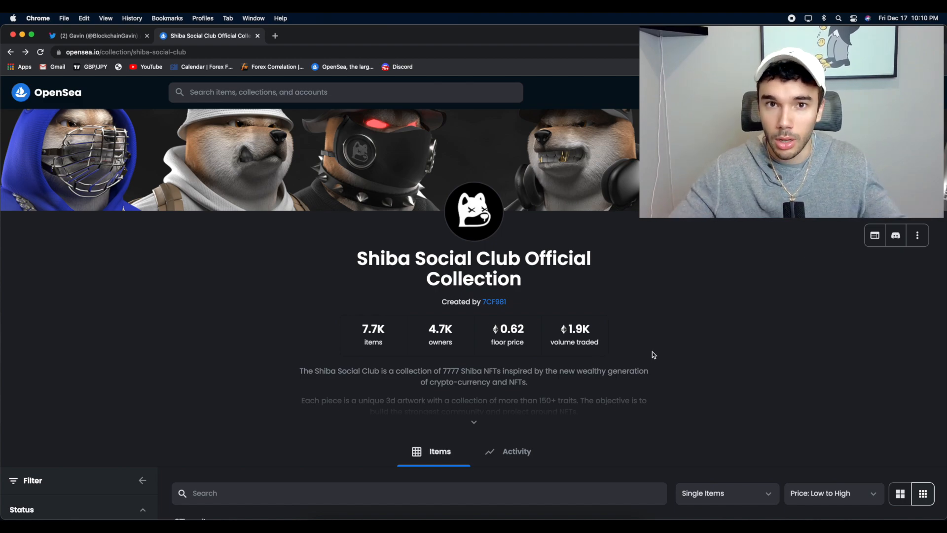
mouse_move(640, 347)
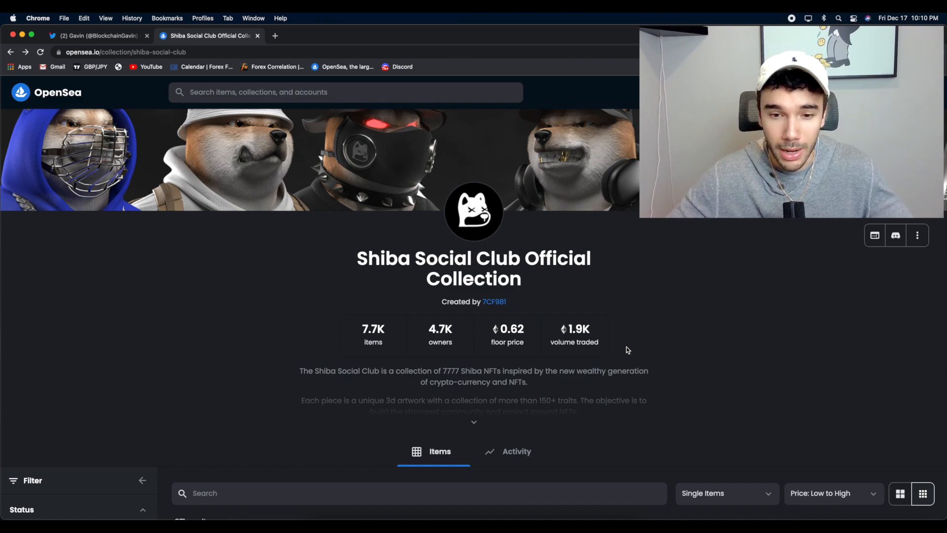
mouse_move(525, 360)
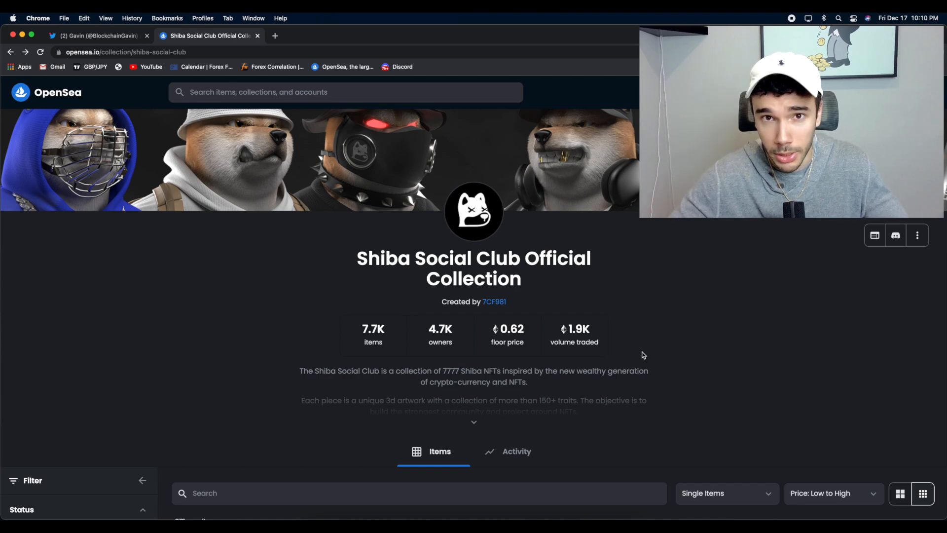
mouse_move(648, 326)
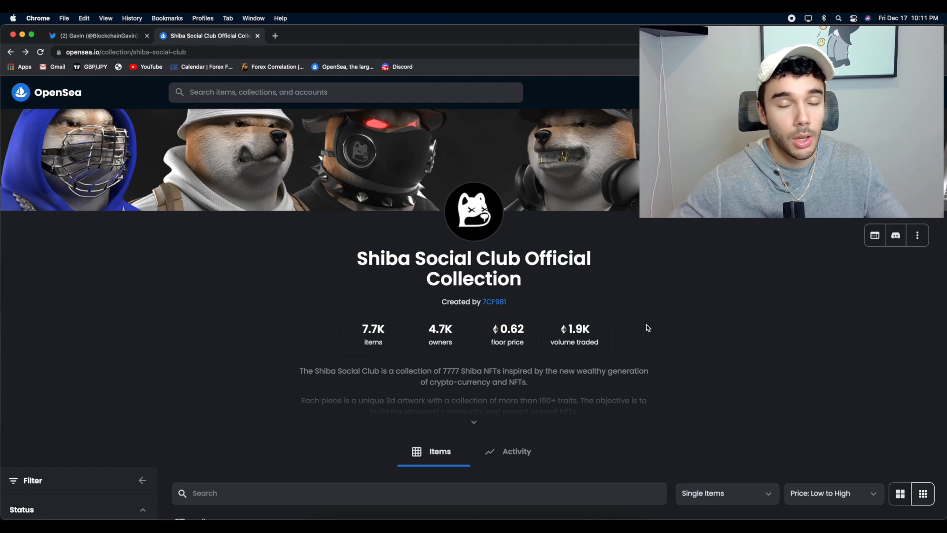
click(98, 35)
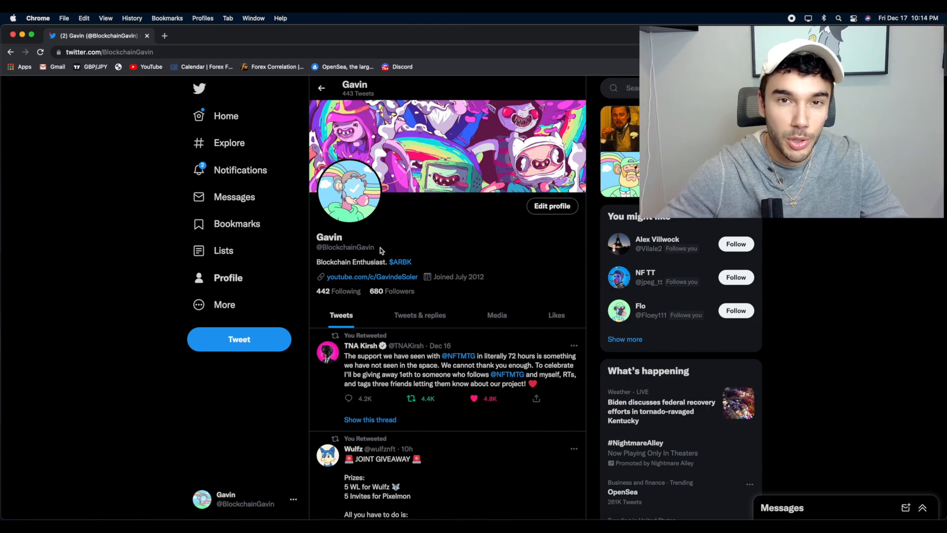
double_click(355, 246)
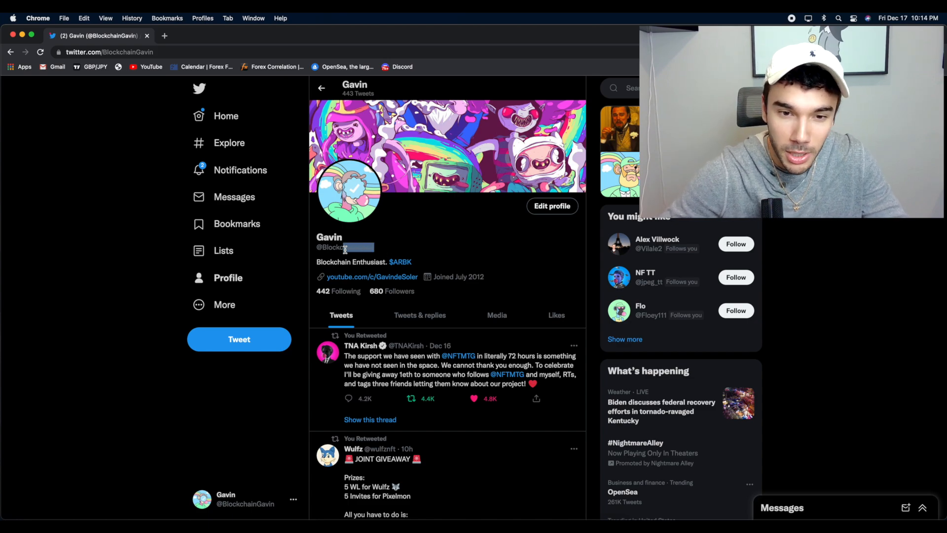